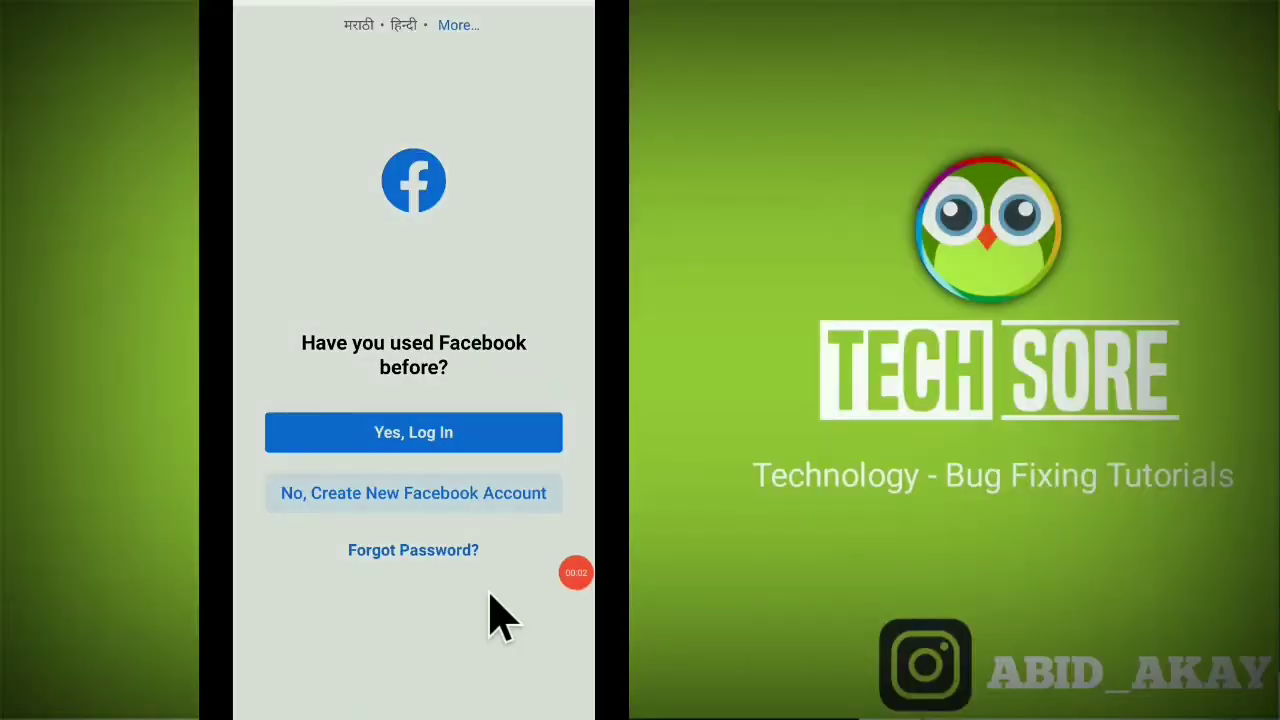
mouse_move(460, 576)
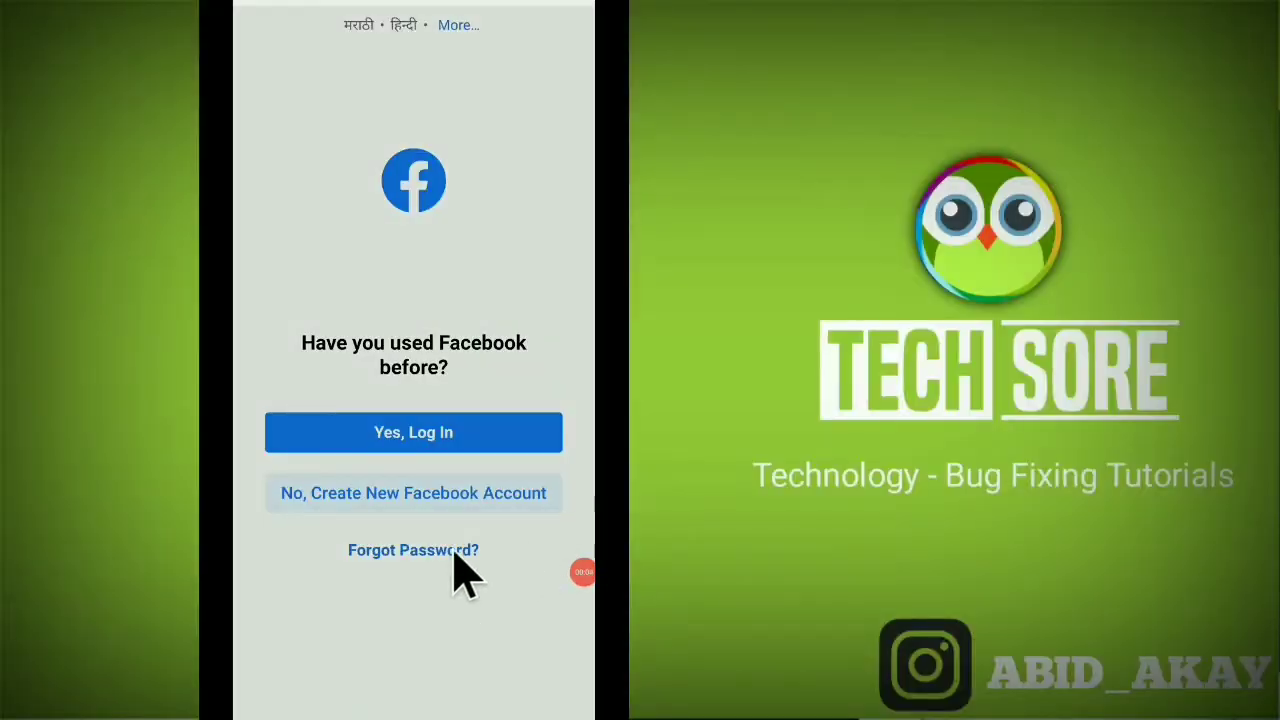
- Choose Forgot Password on the login screen to reach Find Your Account, then leave to the home screen
left_click(412, 550)
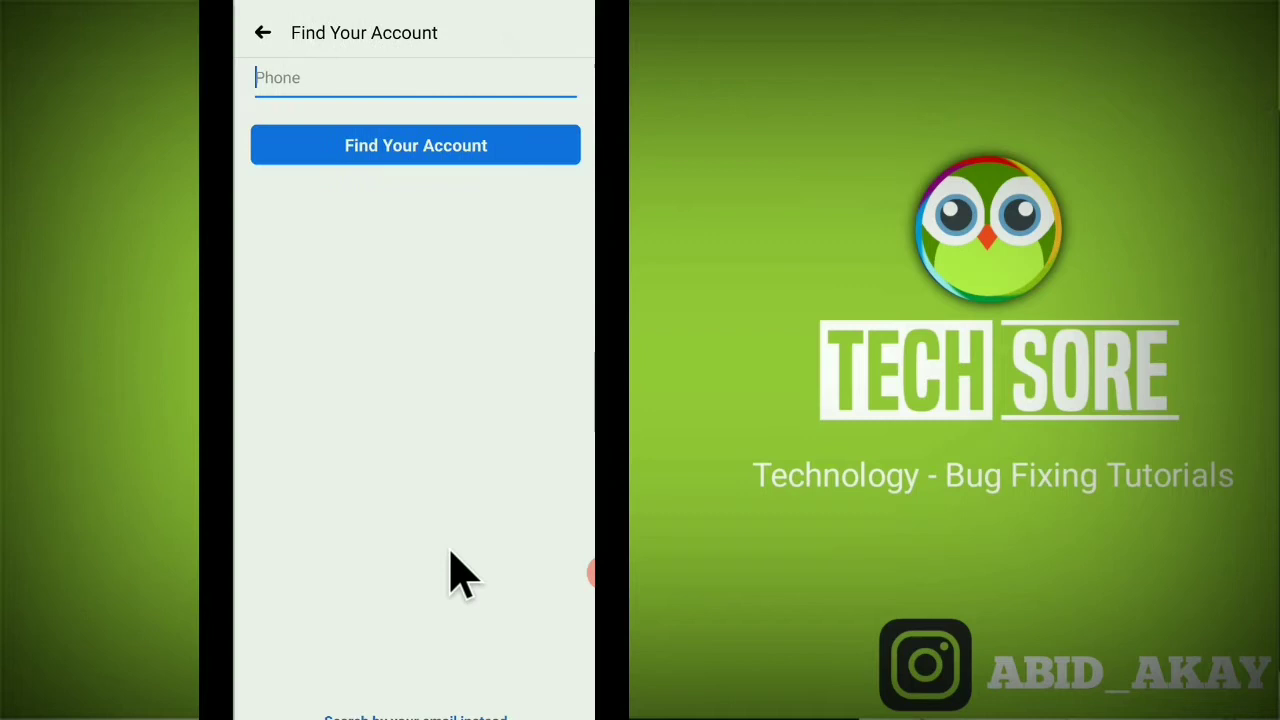
left_click(416, 144)
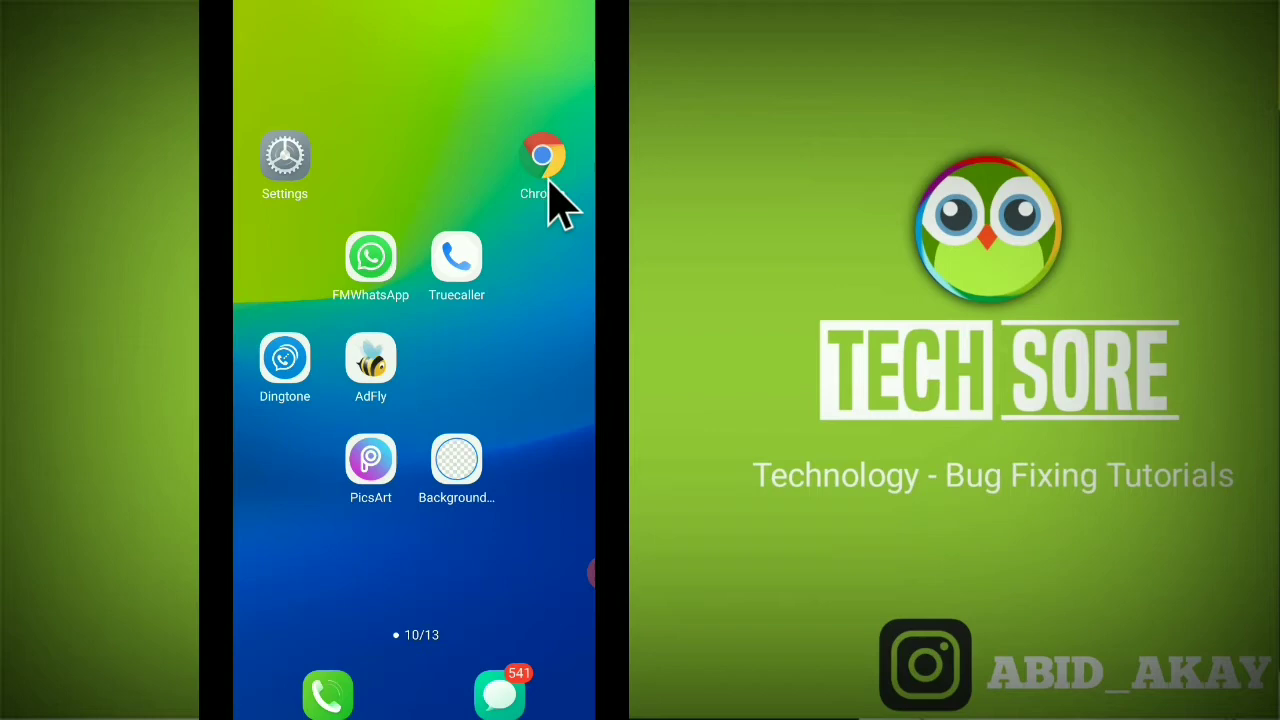
mouse_move(556, 196)
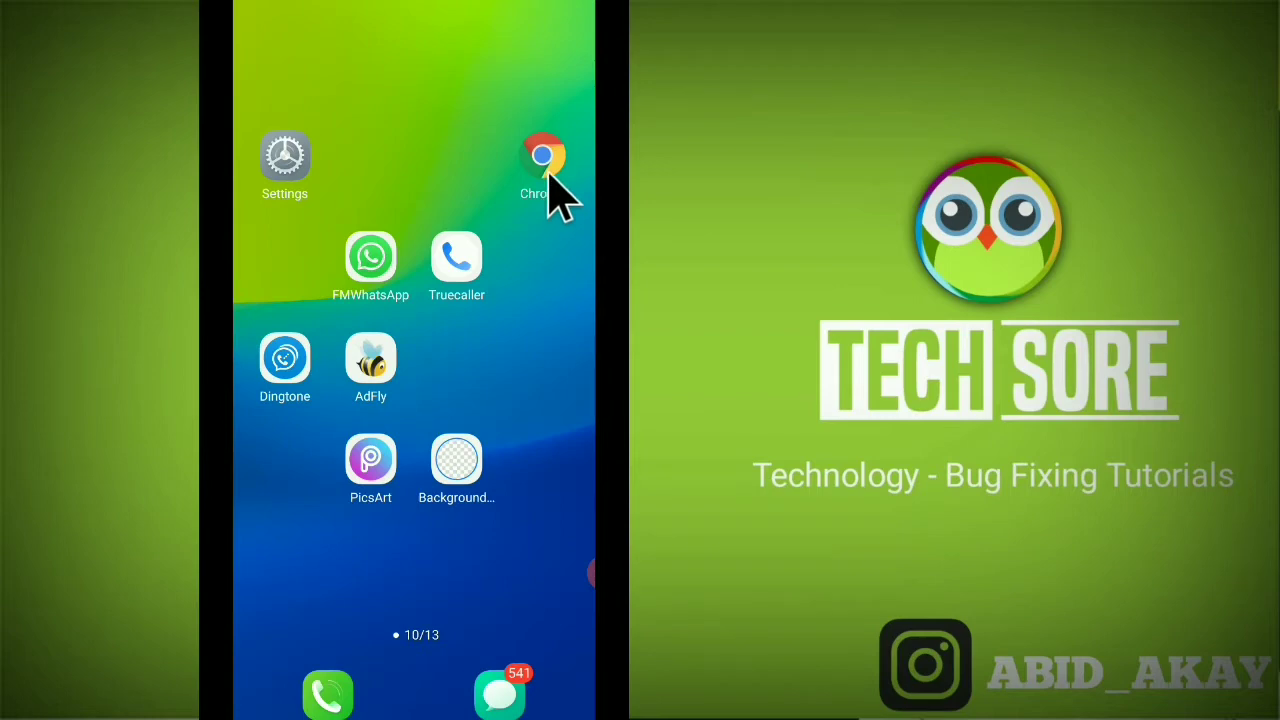
- Launch Chrome and enter 'facebook' in the address bar to search for the Facebook APK
left_click(544, 160)
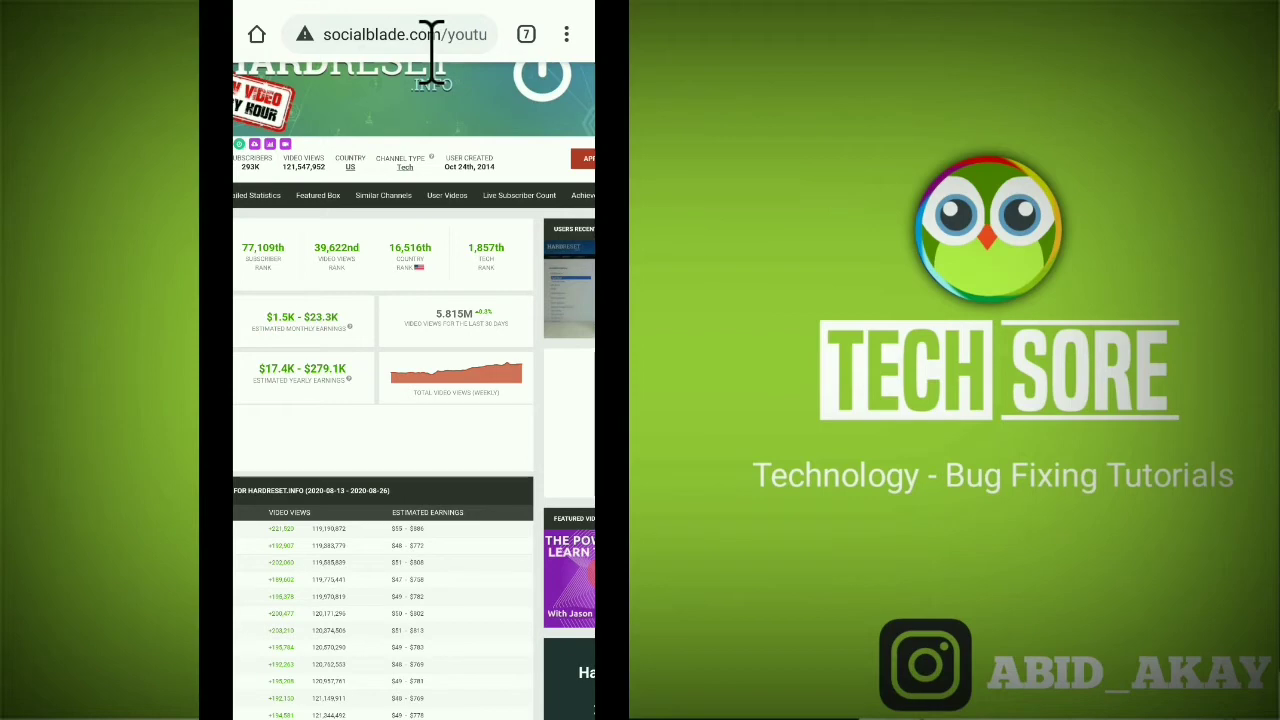
left_click(390, 34)
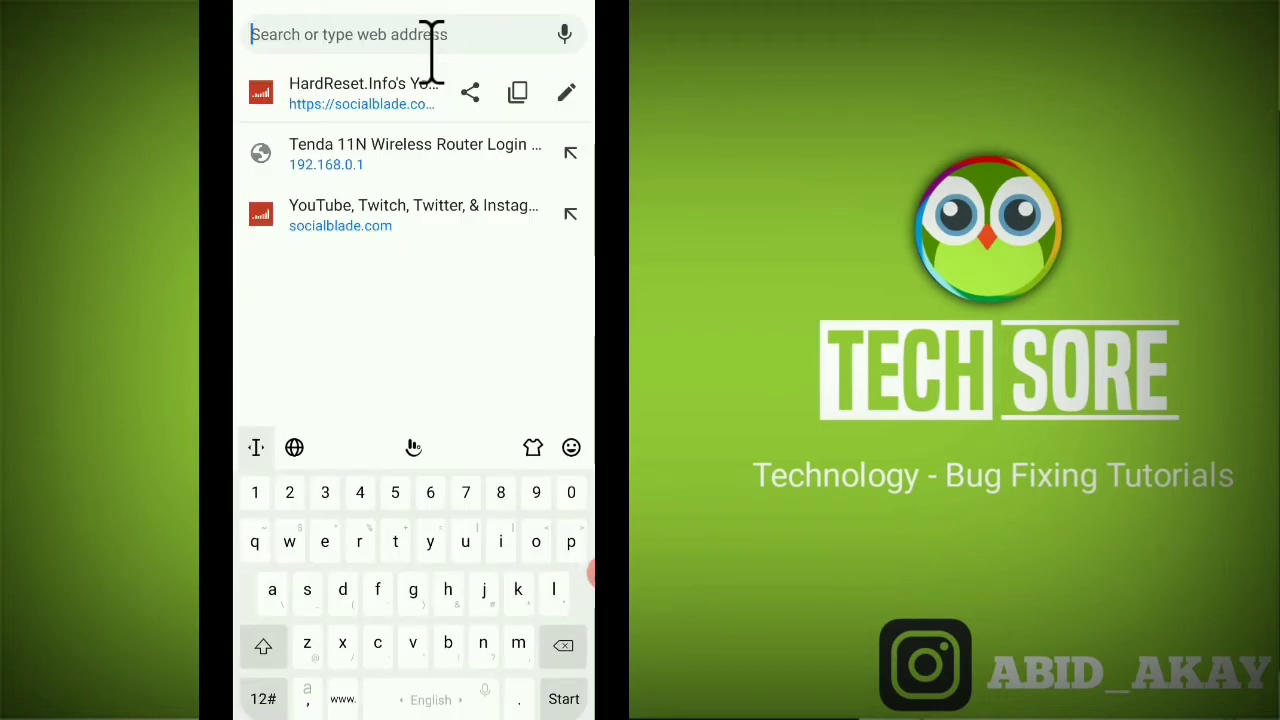
type("facebook apk")
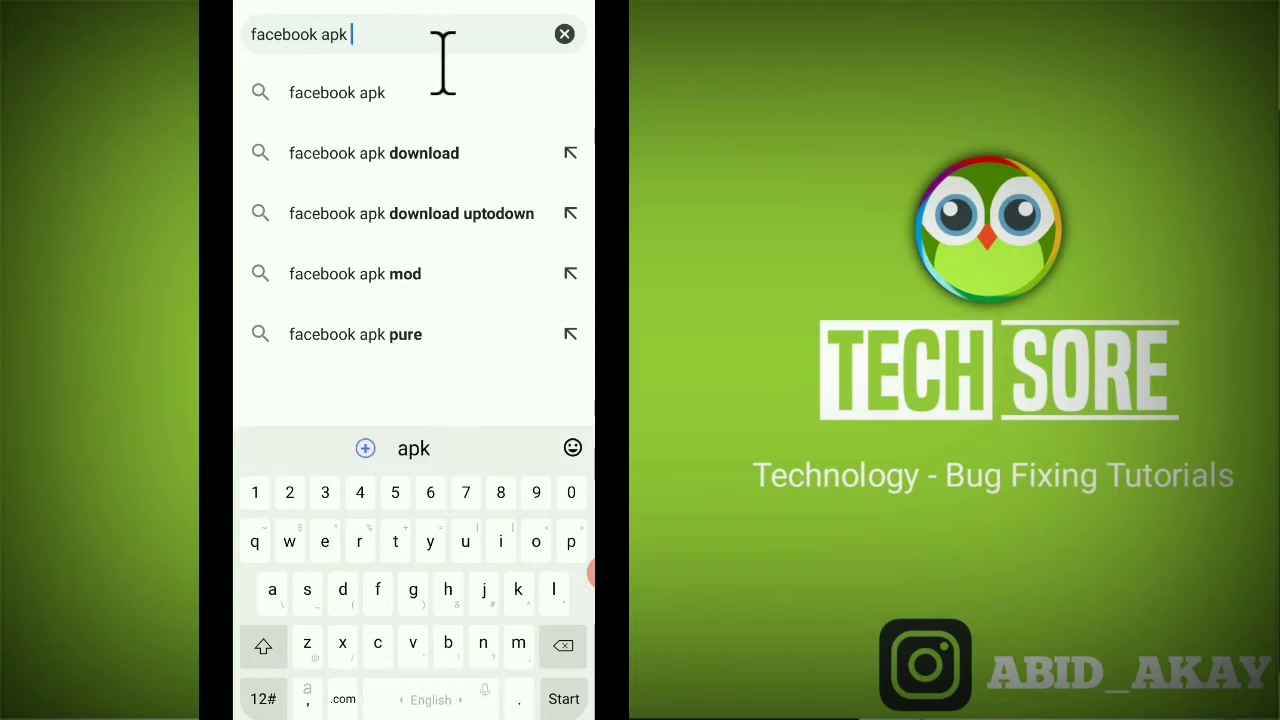
mouse_move(400, 212)
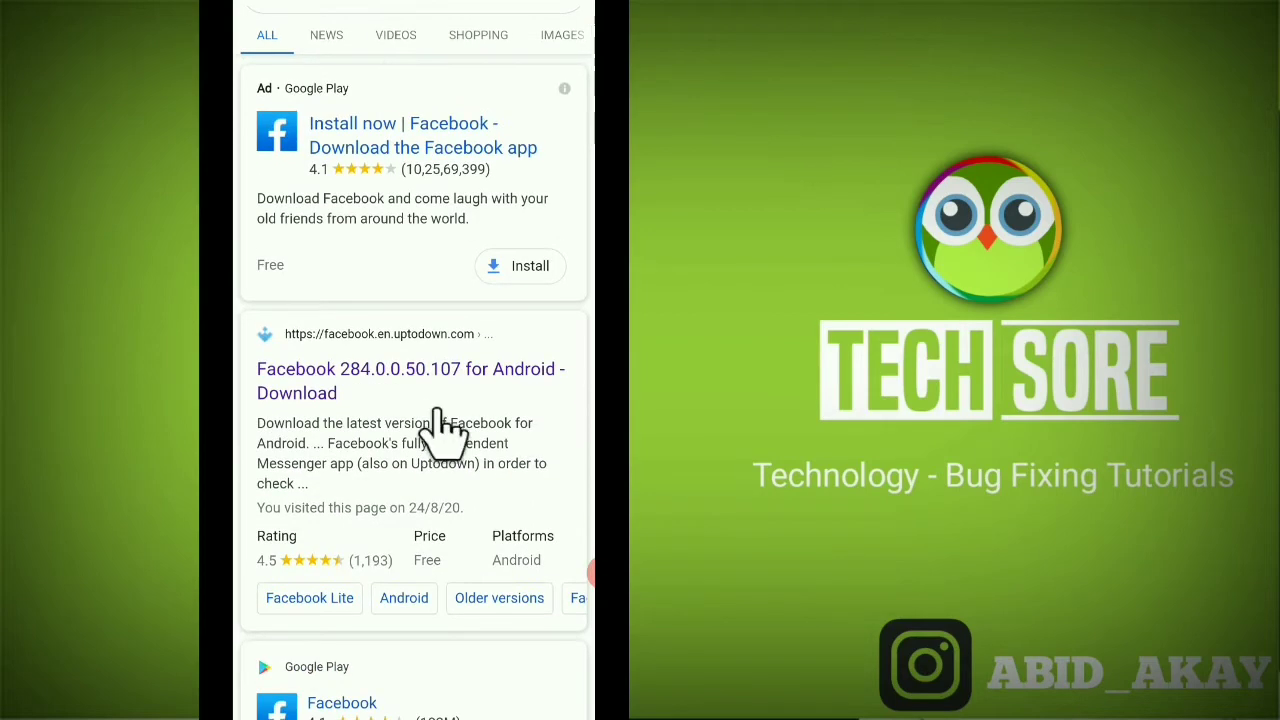
mouse_move(412, 444)
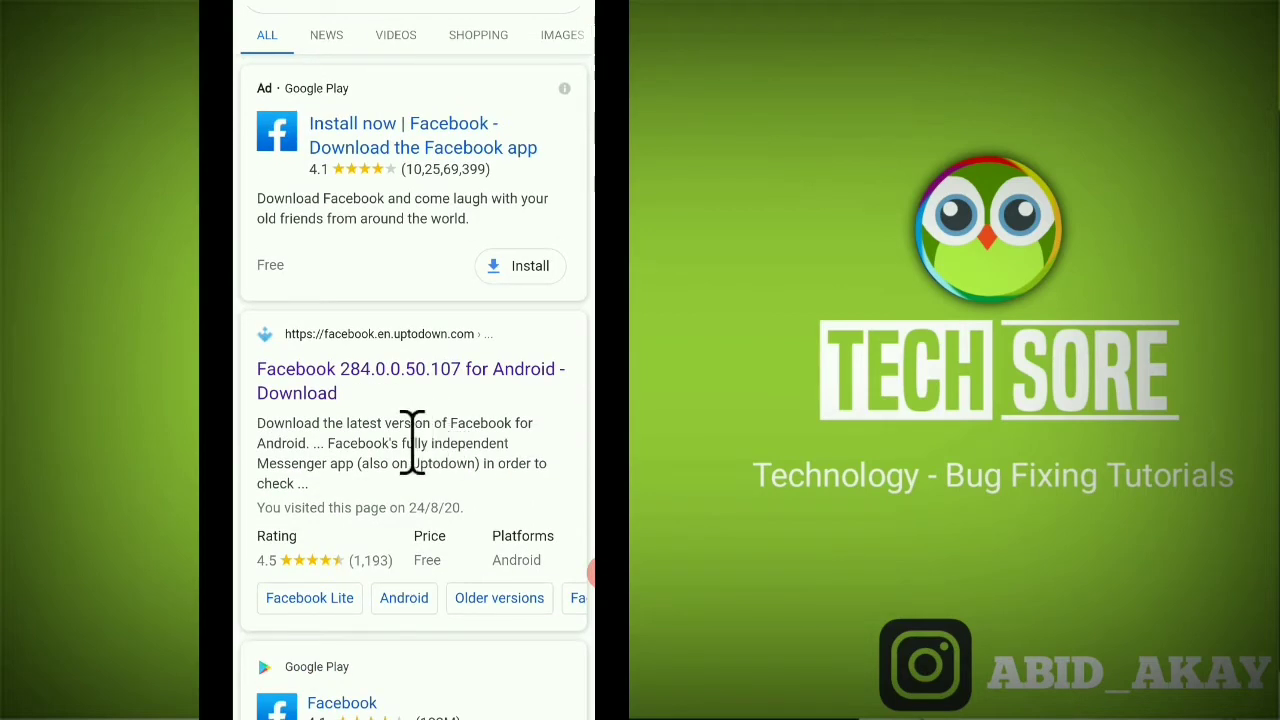
mouse_move(416, 384)
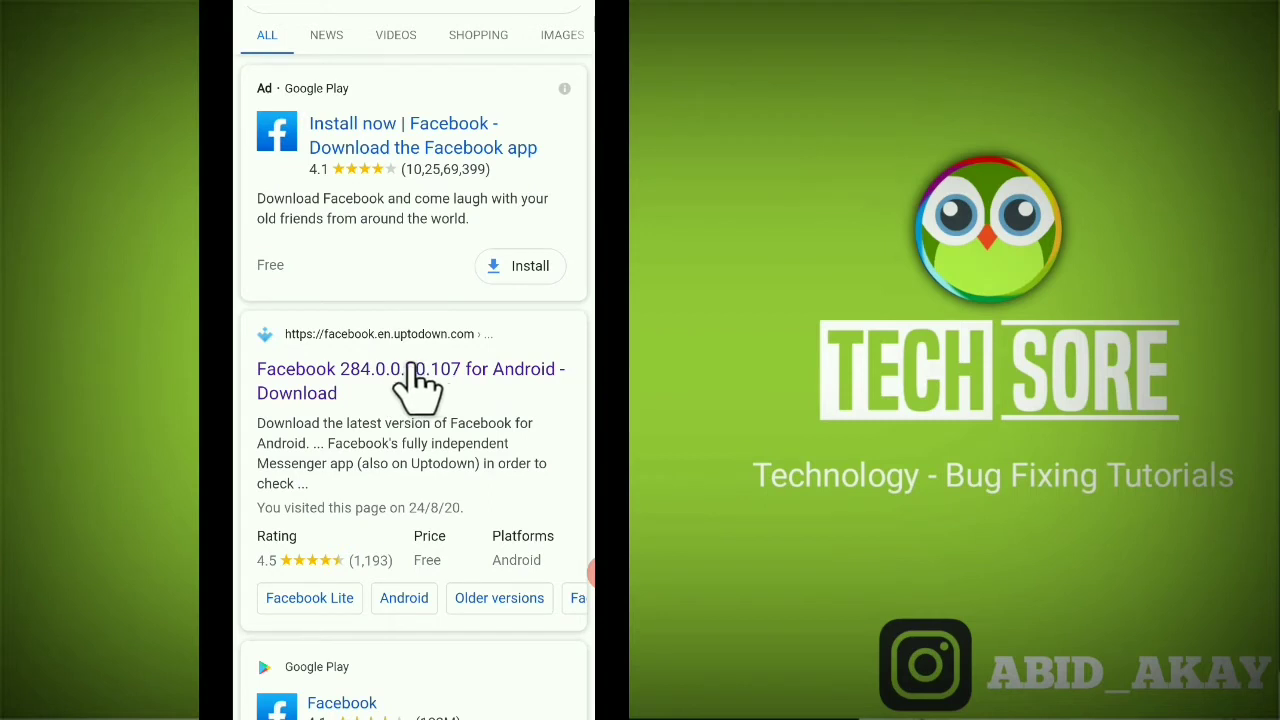
mouse_move(360, 384)
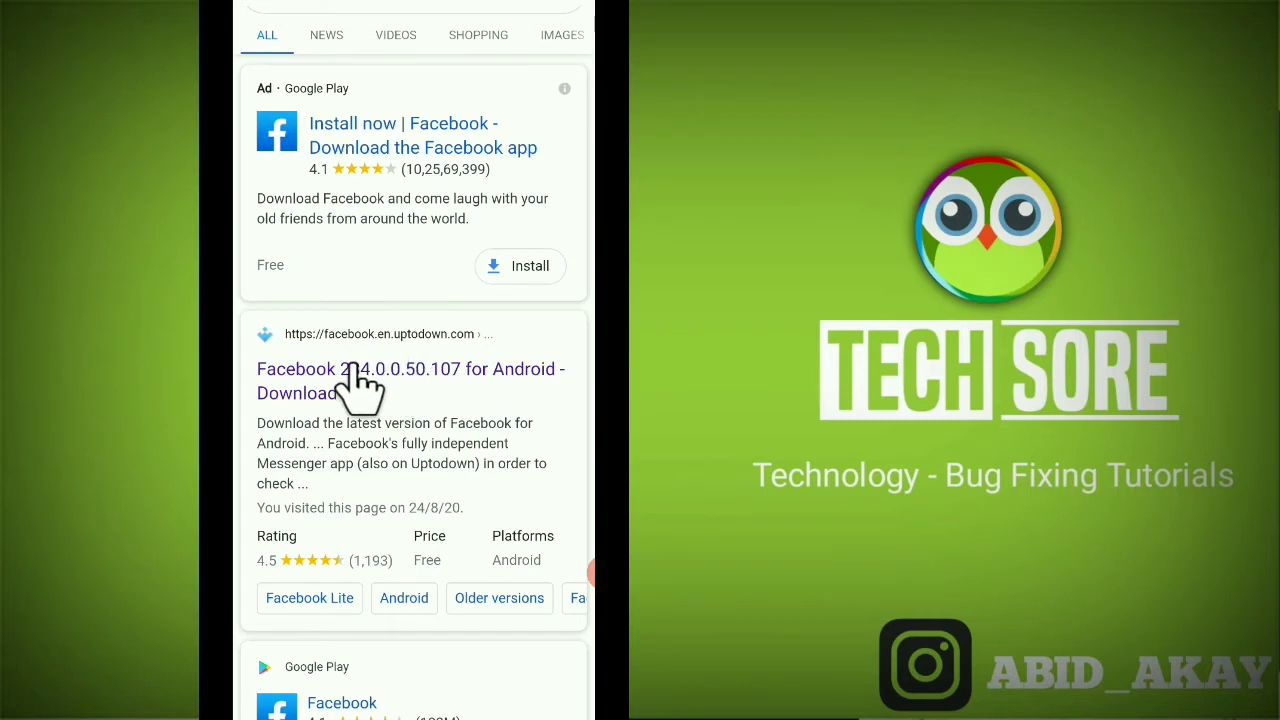
- View the Uptodown Facebook 284.0.0.50.107 download page and scroll through its details
left_click(360, 380)
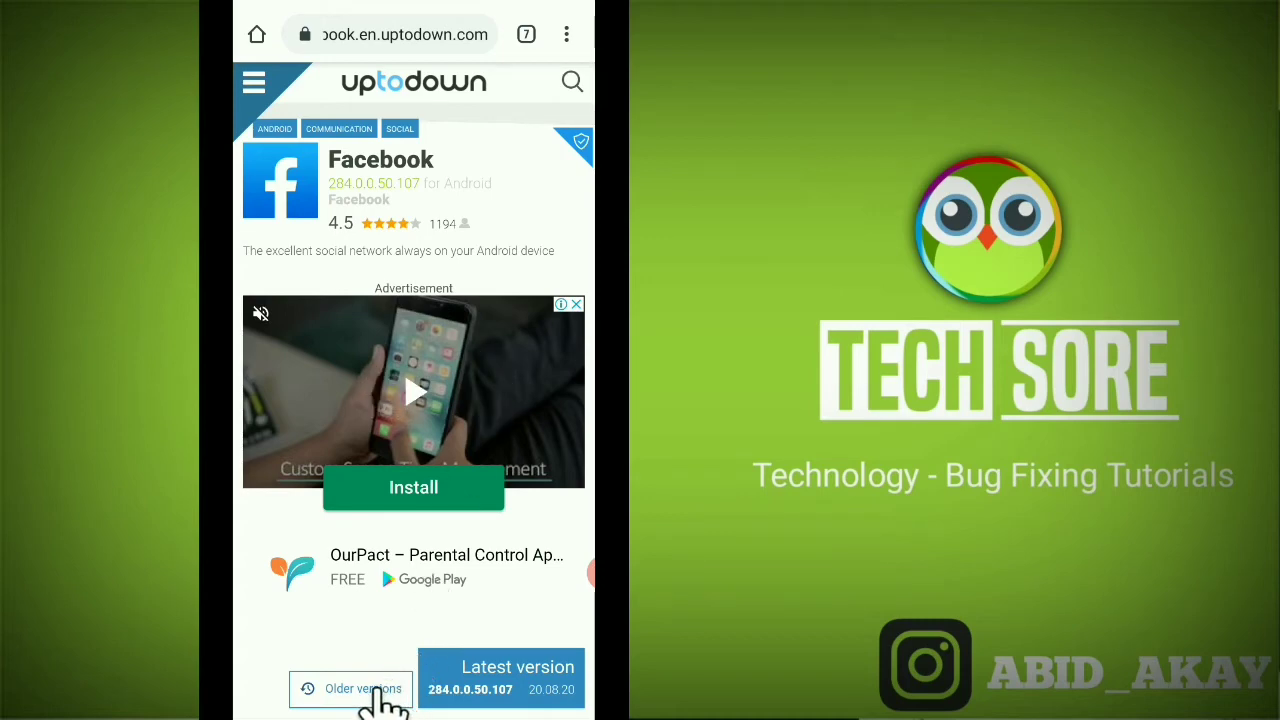
scroll("down", 3)
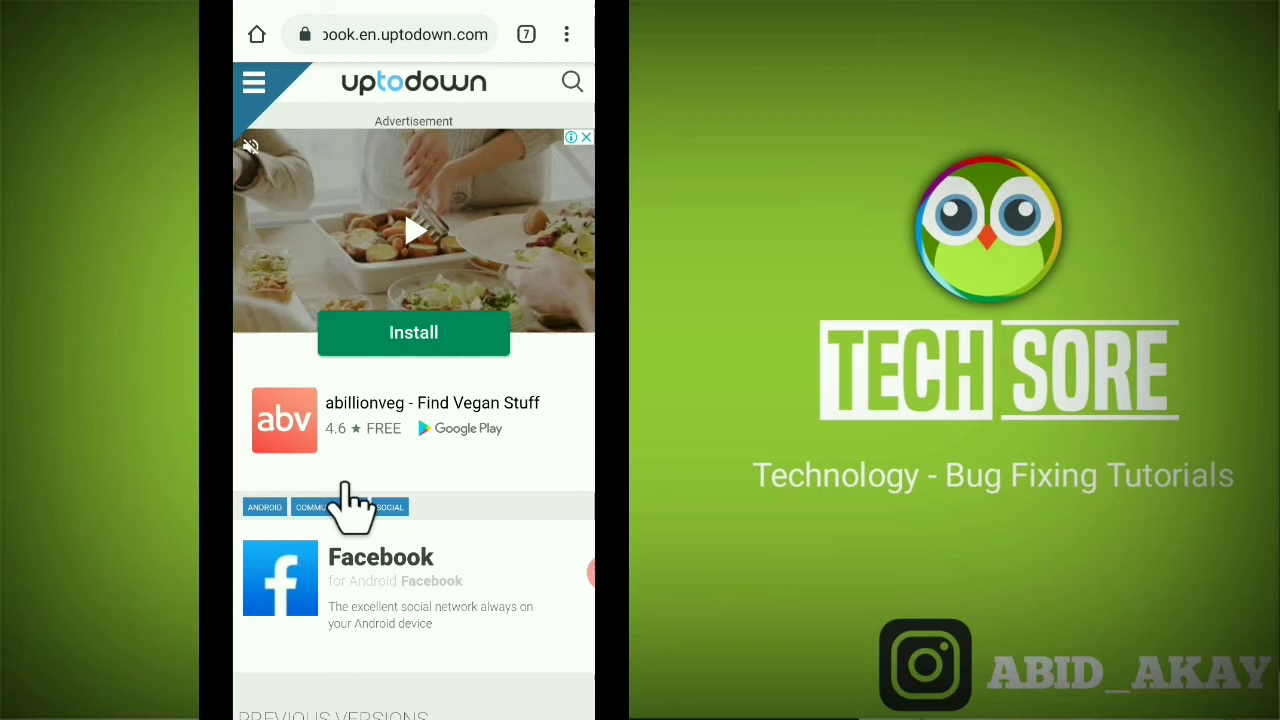
scroll("down", 3)
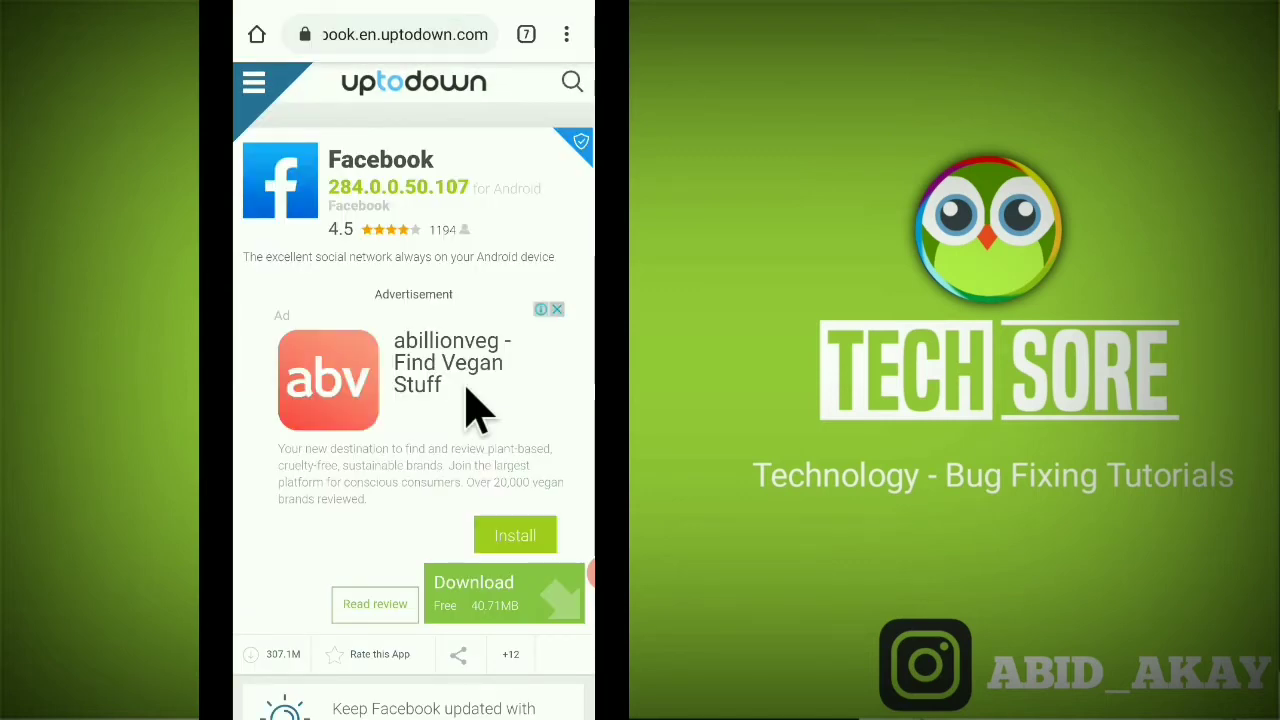
mouse_move(484, 476)
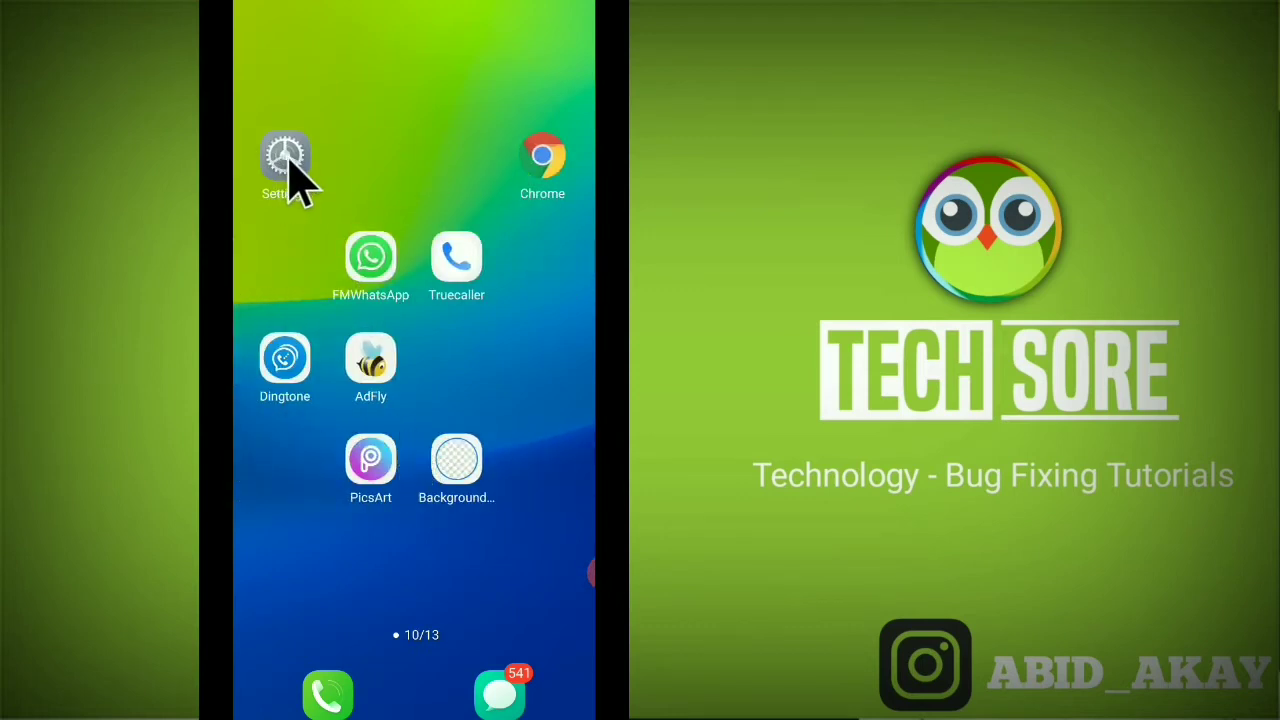
- Go into Settings, reach additional settings and the App manager list of installed apps
left_click(286, 160)
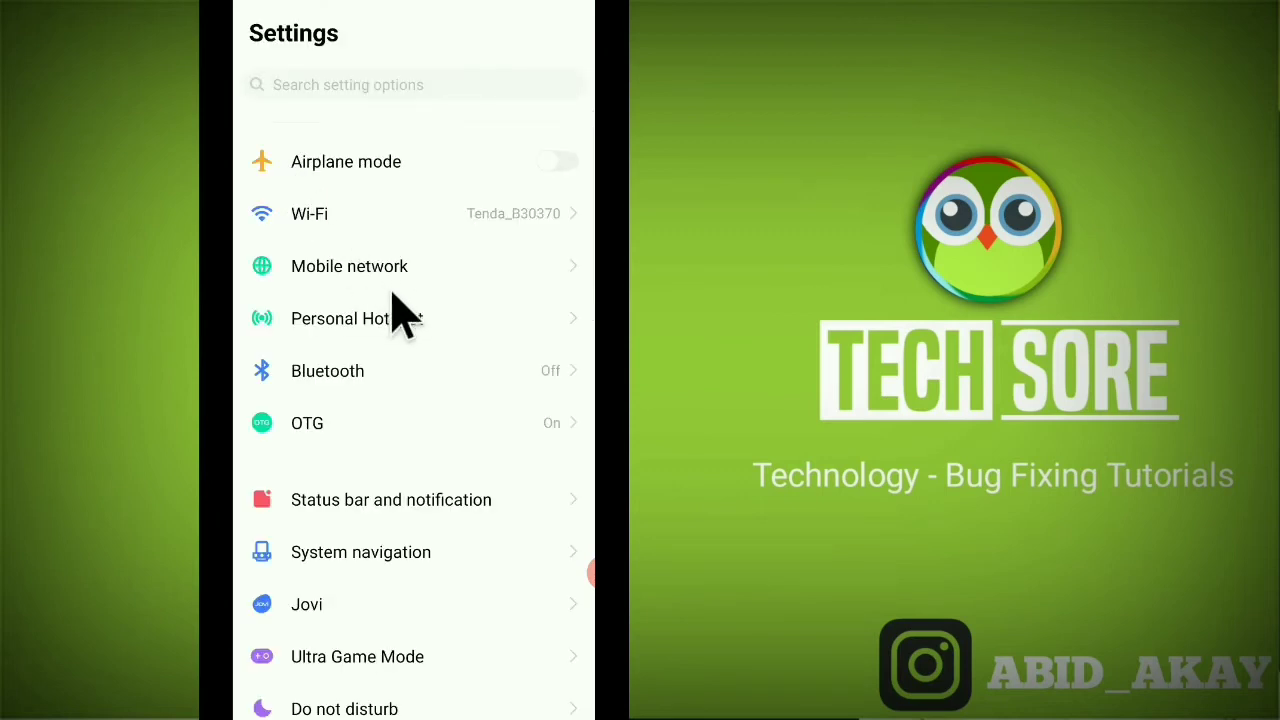
scroll("down", 3)
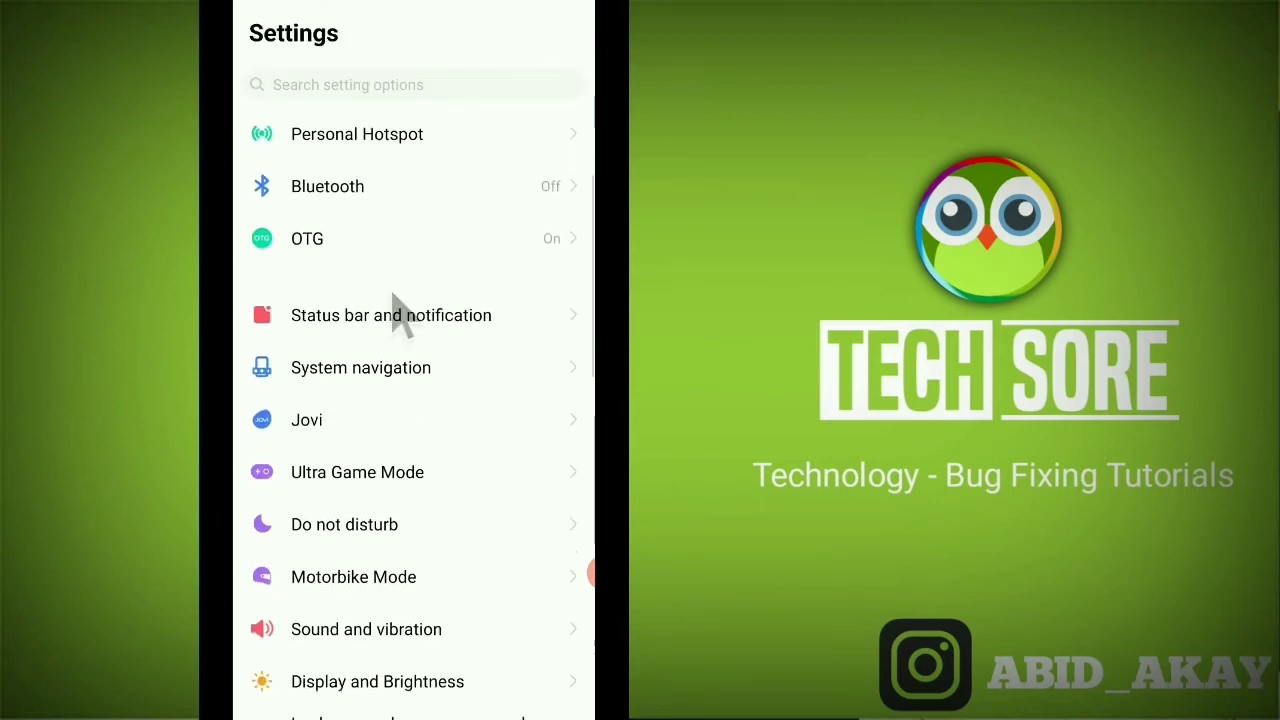
scroll("down", 3)
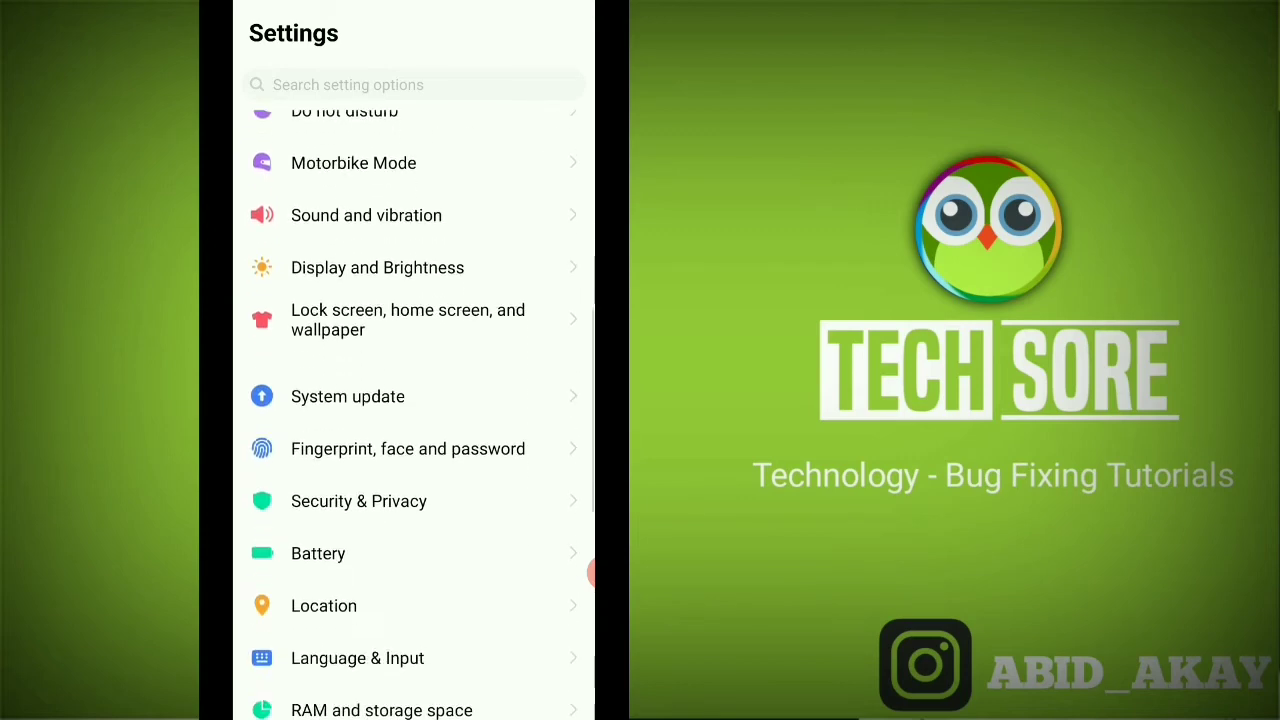
scroll("down", 3)
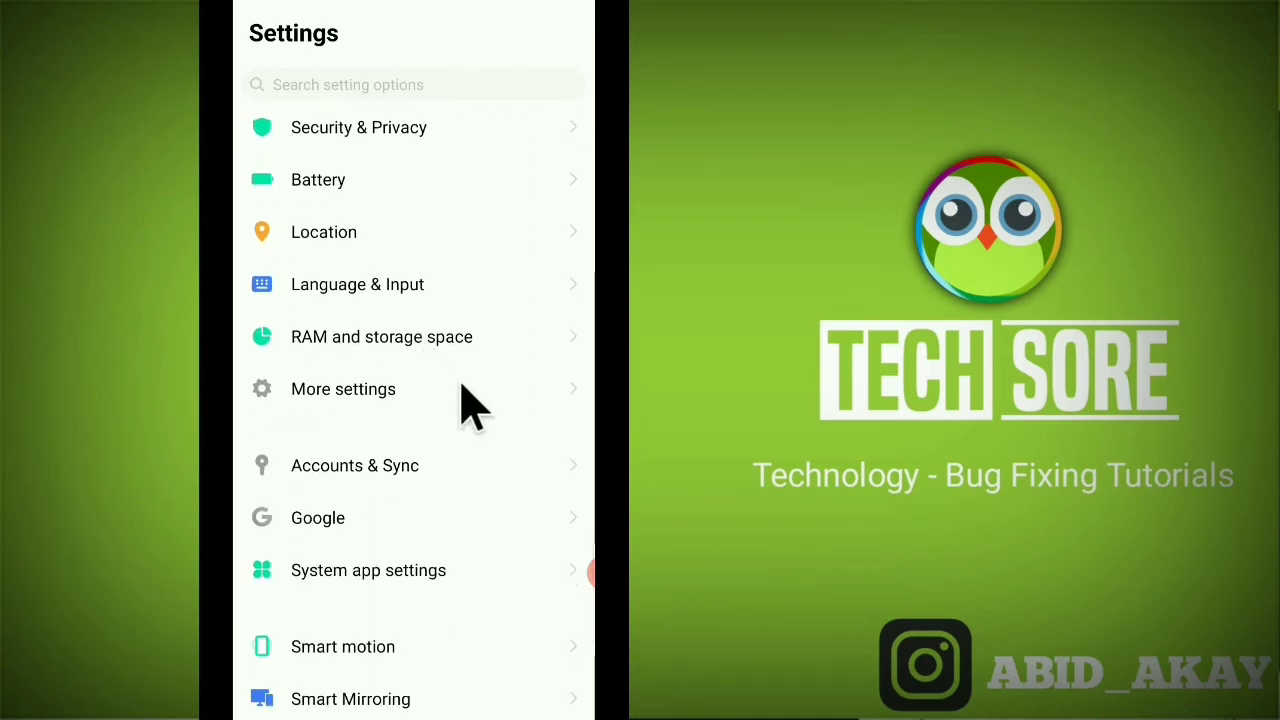
mouse_move(460, 460)
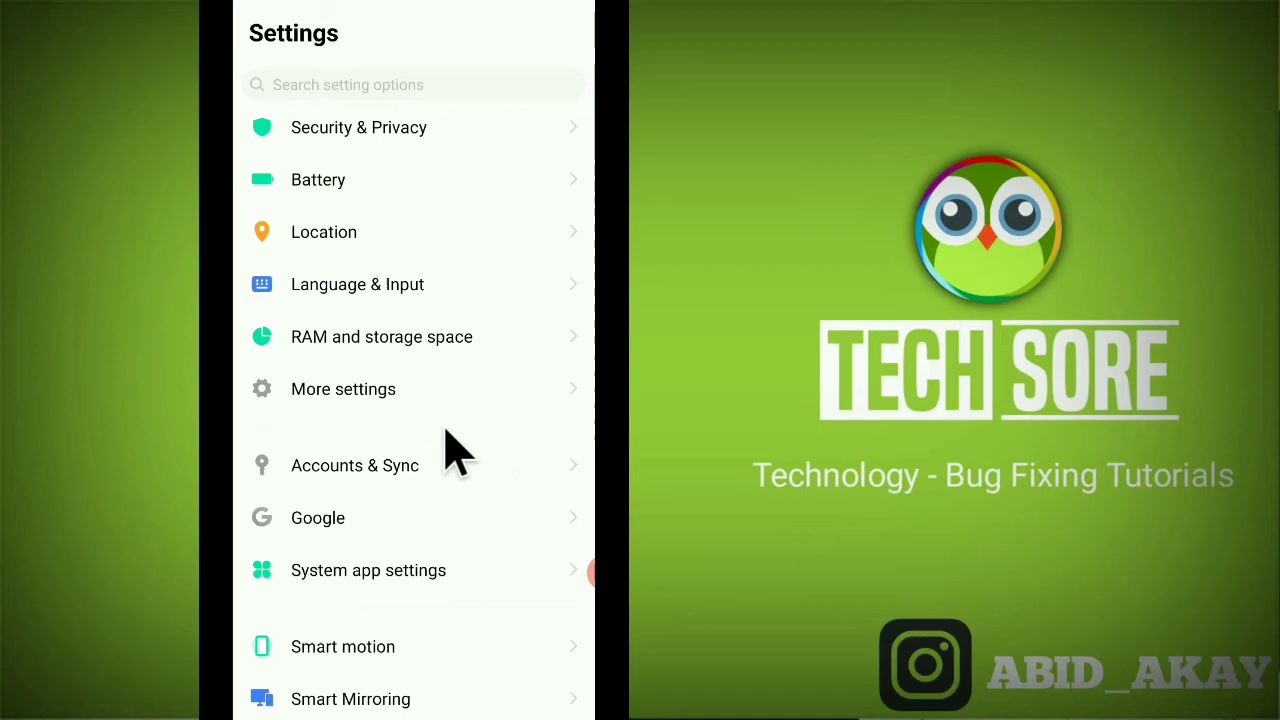
mouse_move(376, 420)
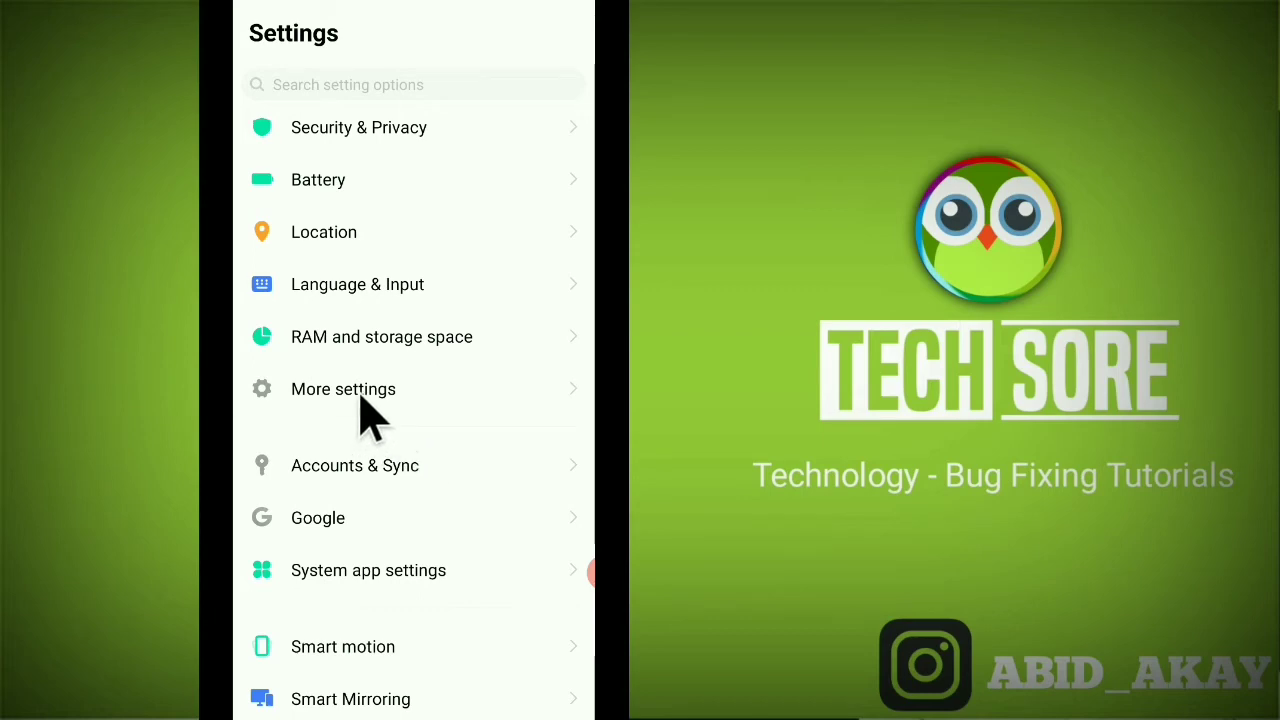
left_click(344, 388)
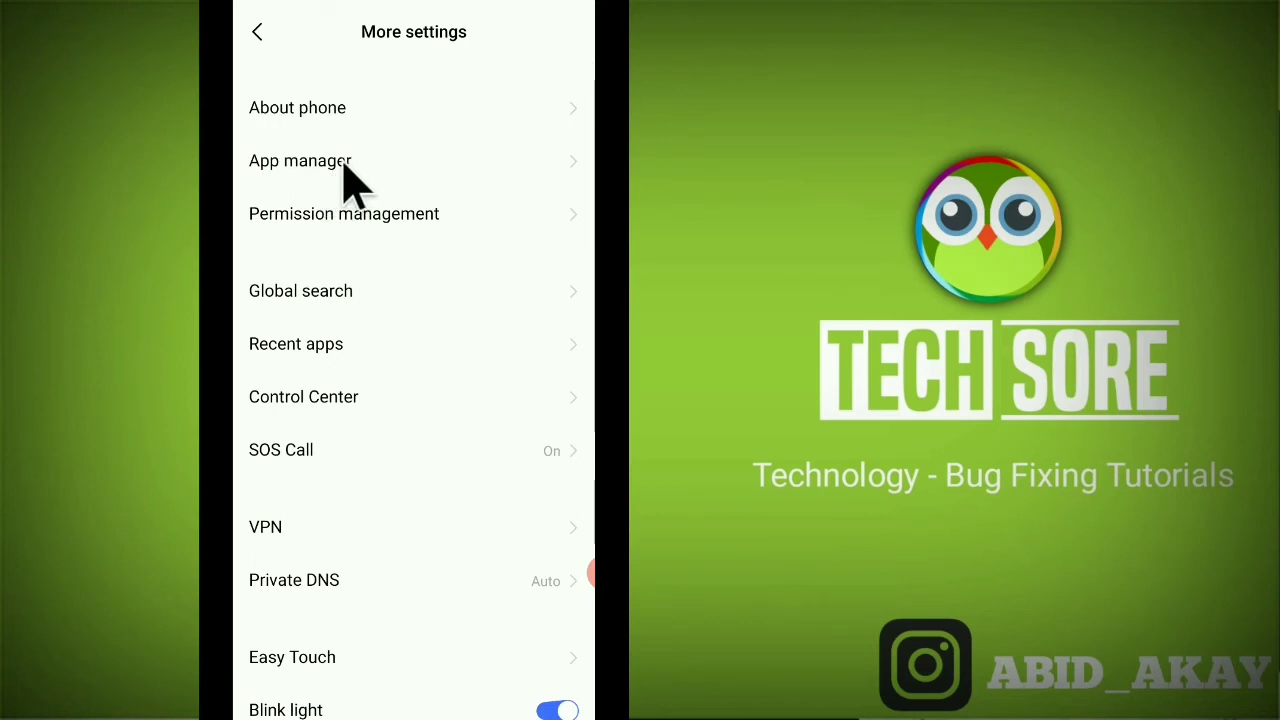
mouse_move(340, 184)
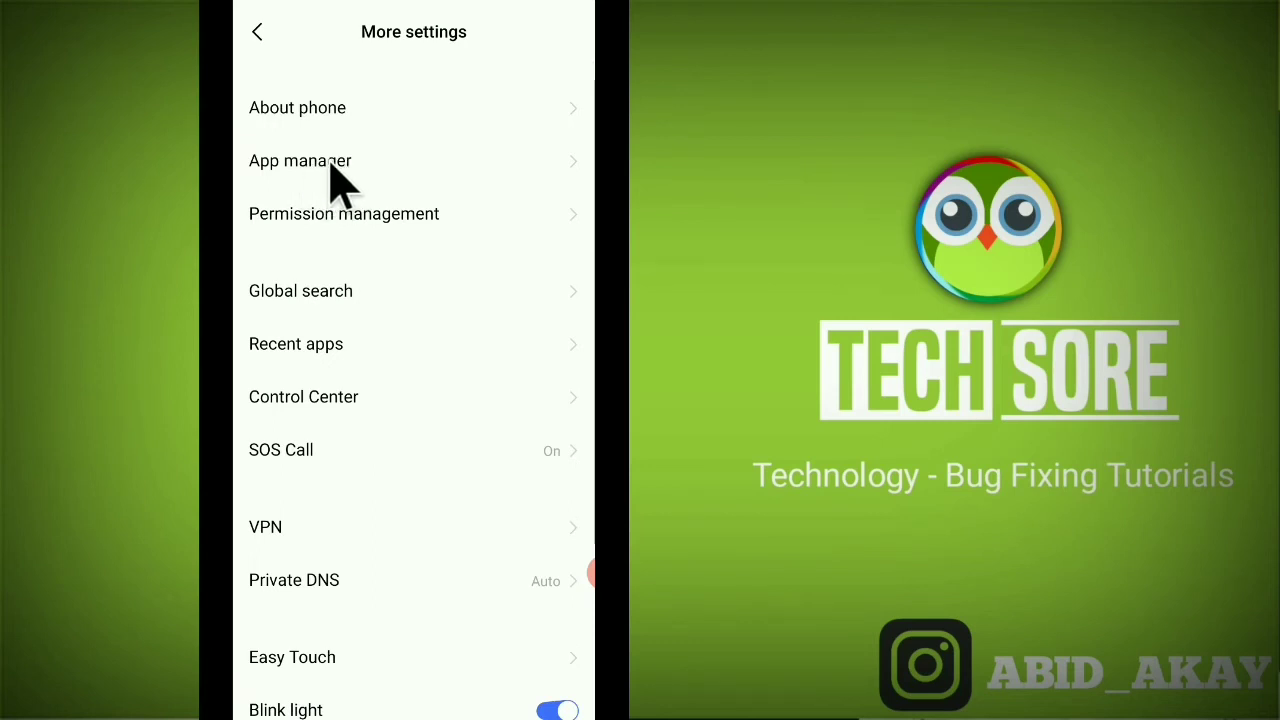
left_click(300, 160)
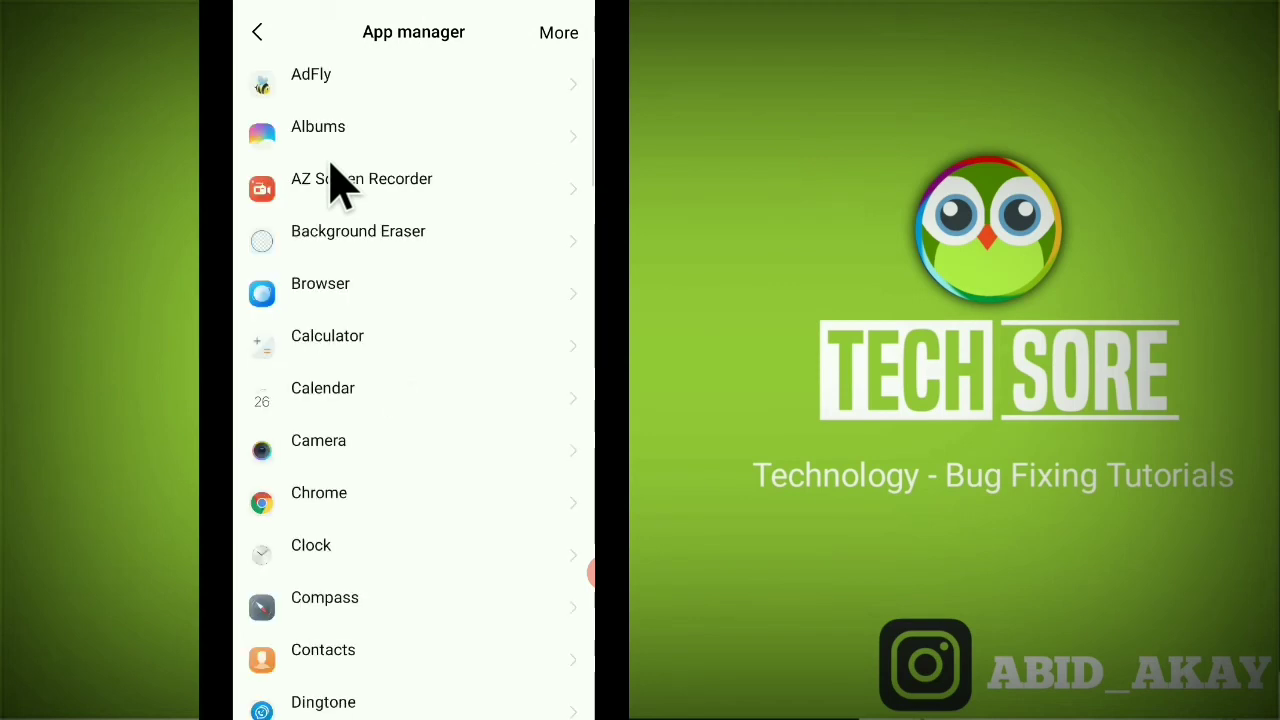
- Find Facebook in the app list, force-stop it and confirm with OK
scroll("down", 3)
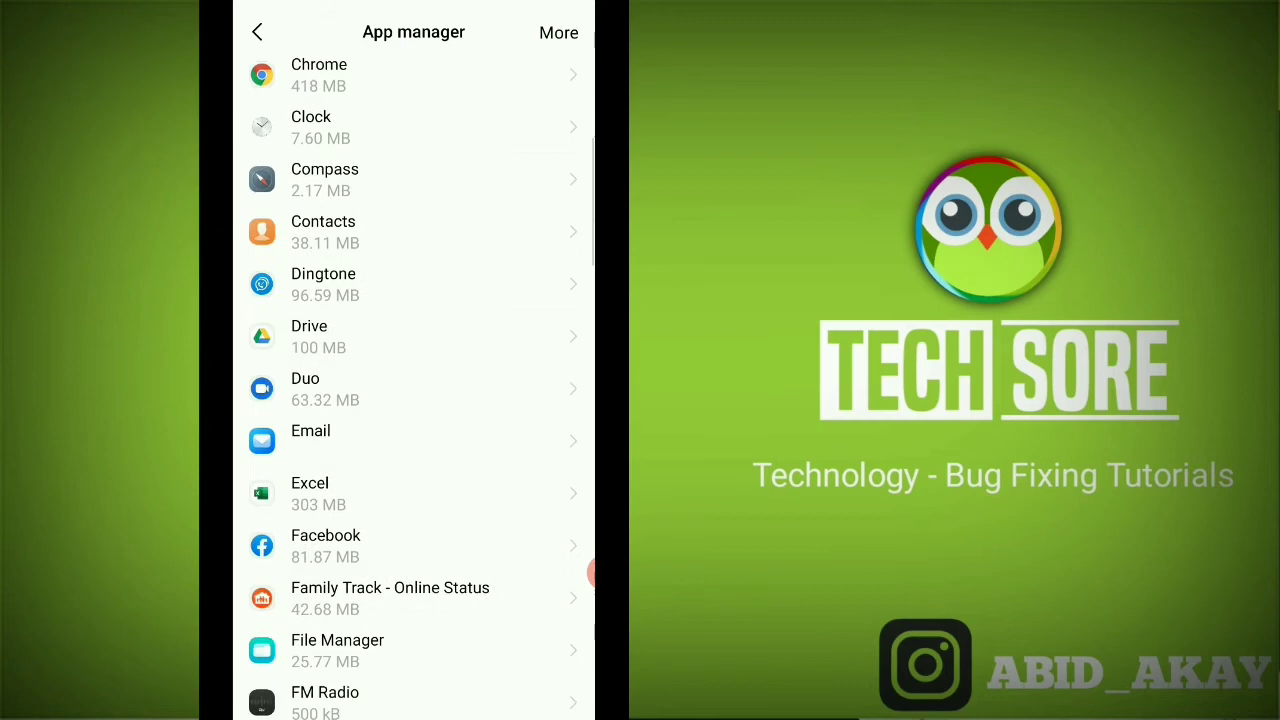
scroll("down", 3)
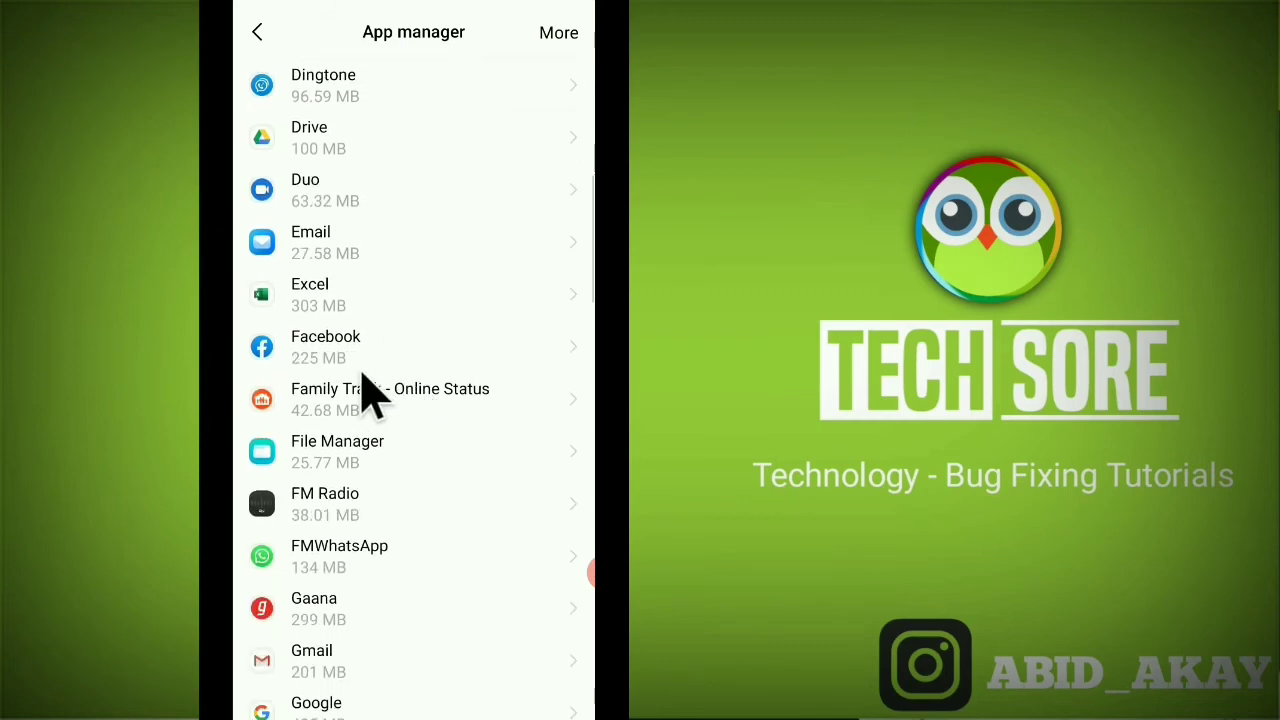
mouse_move(360, 360)
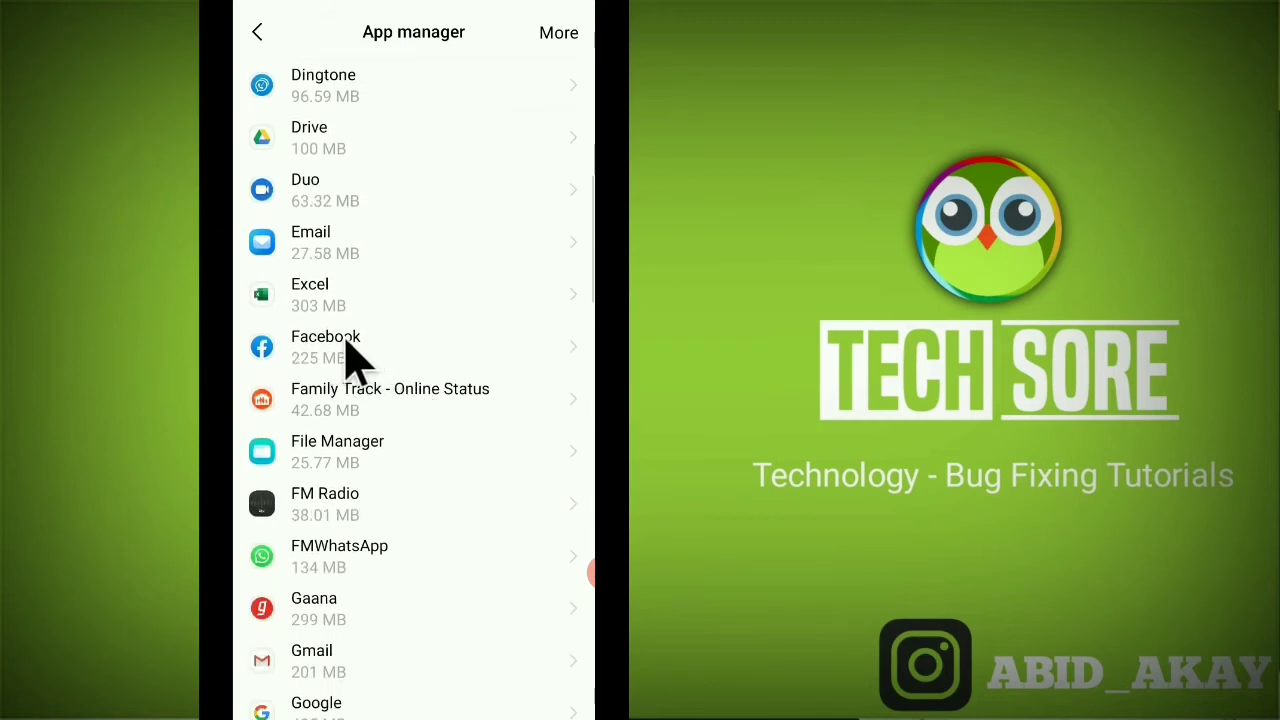
left_click(324, 348)
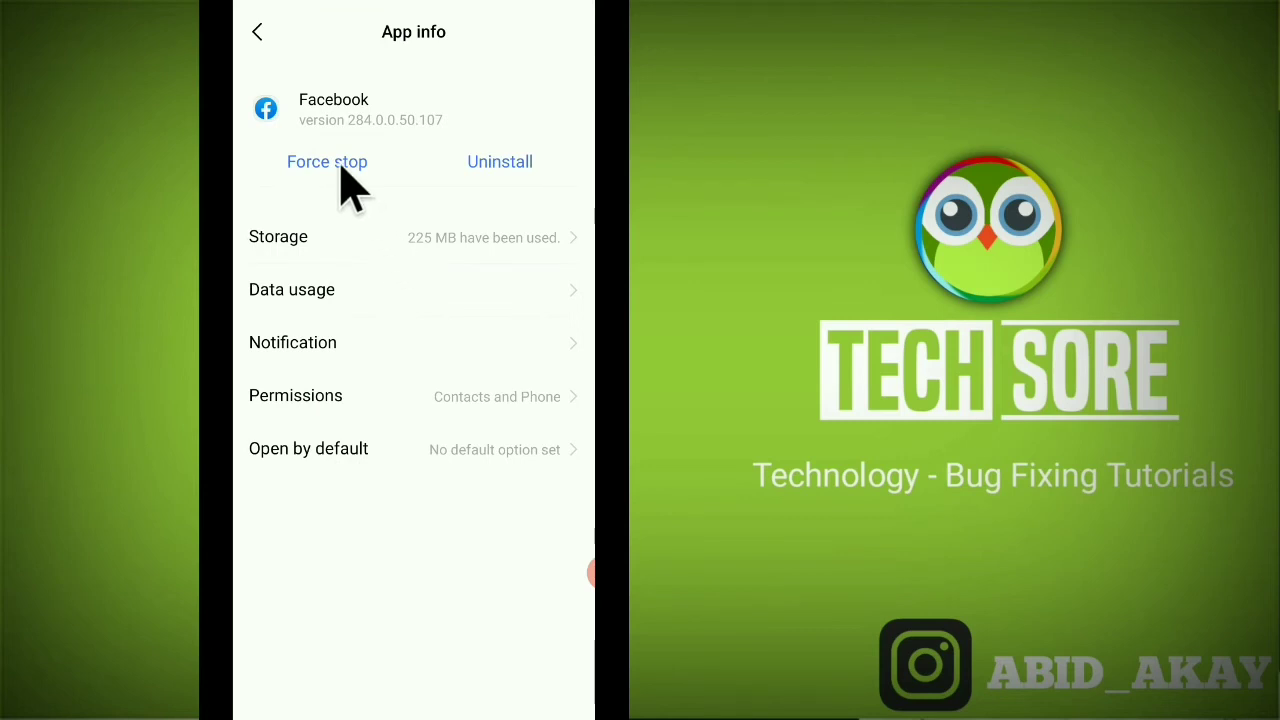
left_click(328, 160)
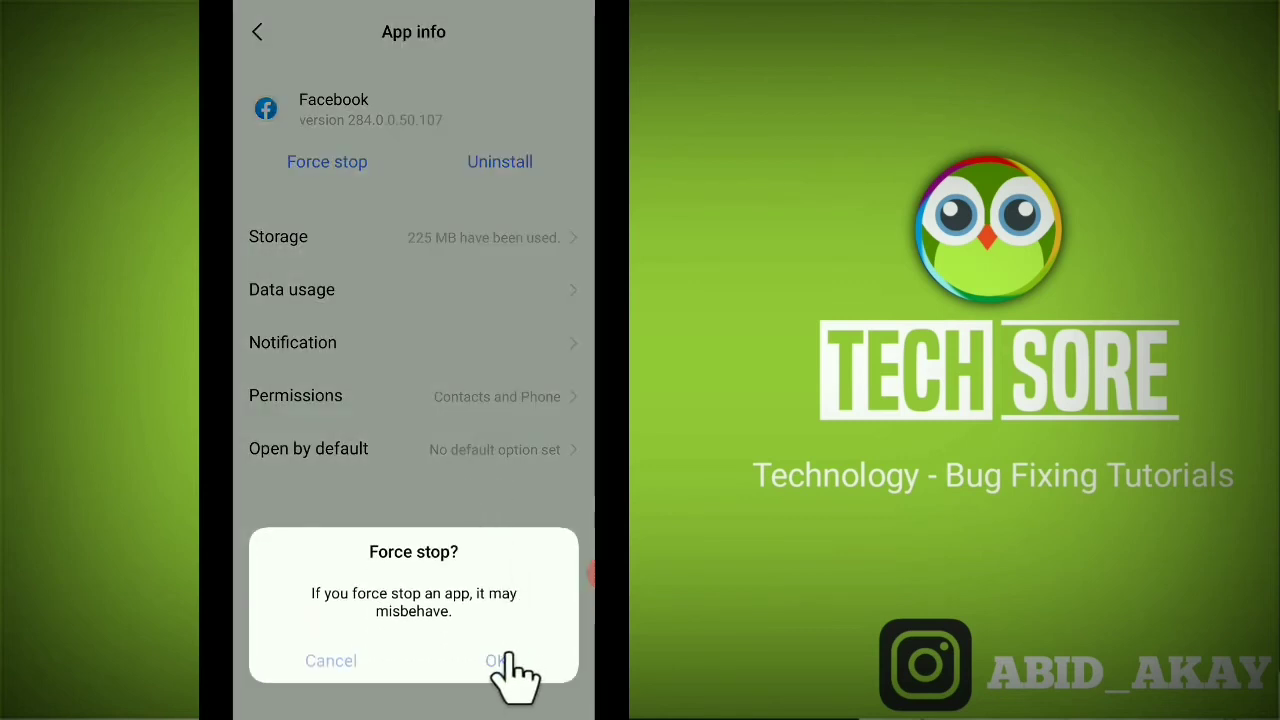
left_click(496, 660)
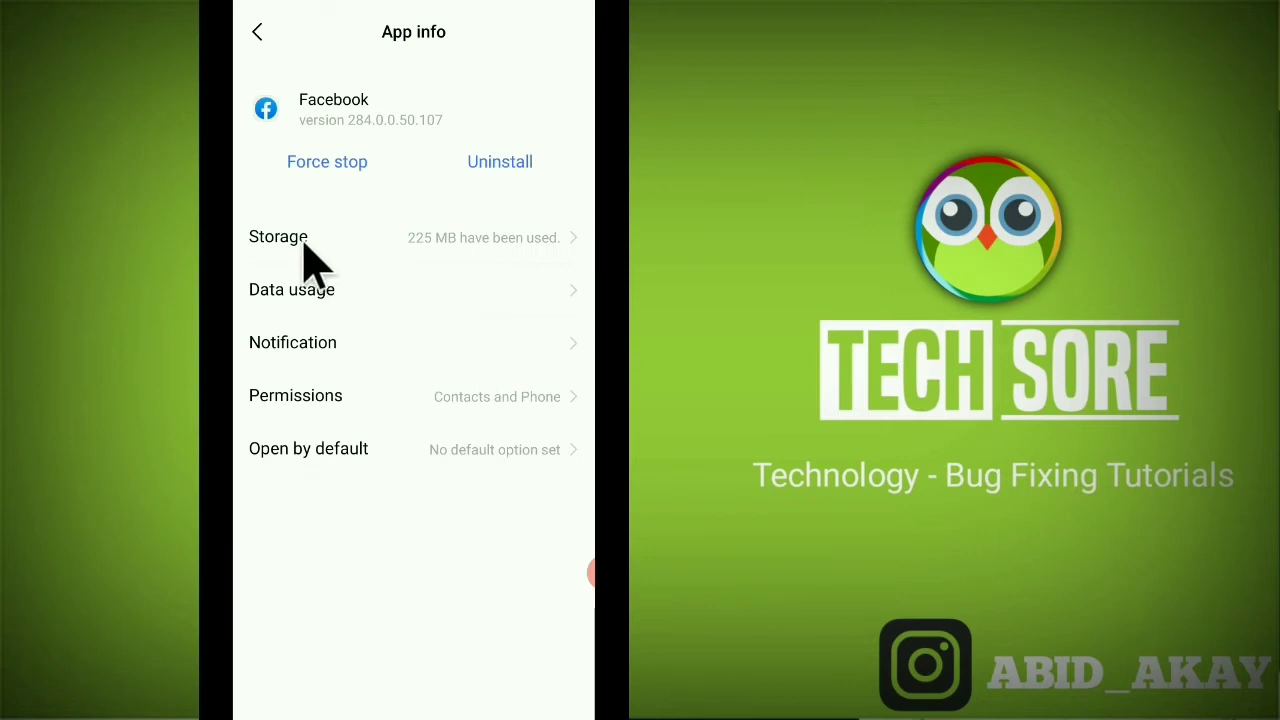
- In Facebook's Storage, clear the cache and all stored data (confirmed), then return to App info
left_click(278, 236)
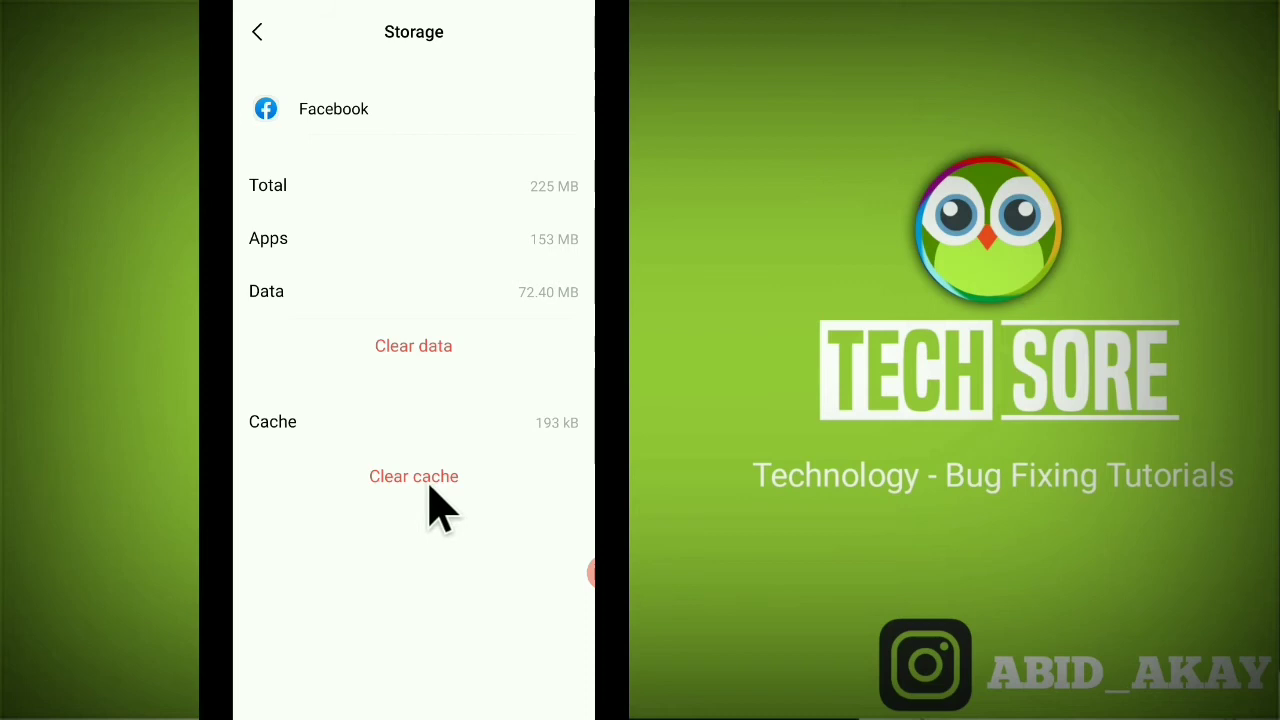
left_click(412, 476)
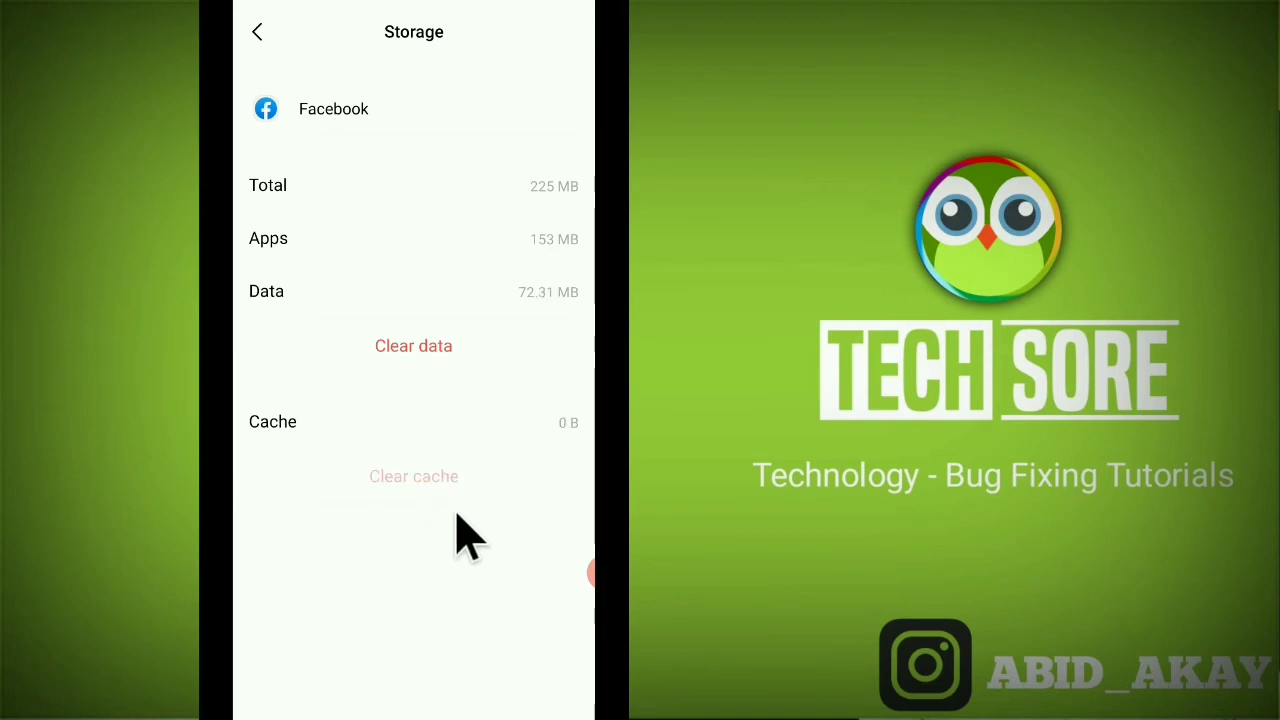
mouse_move(412, 344)
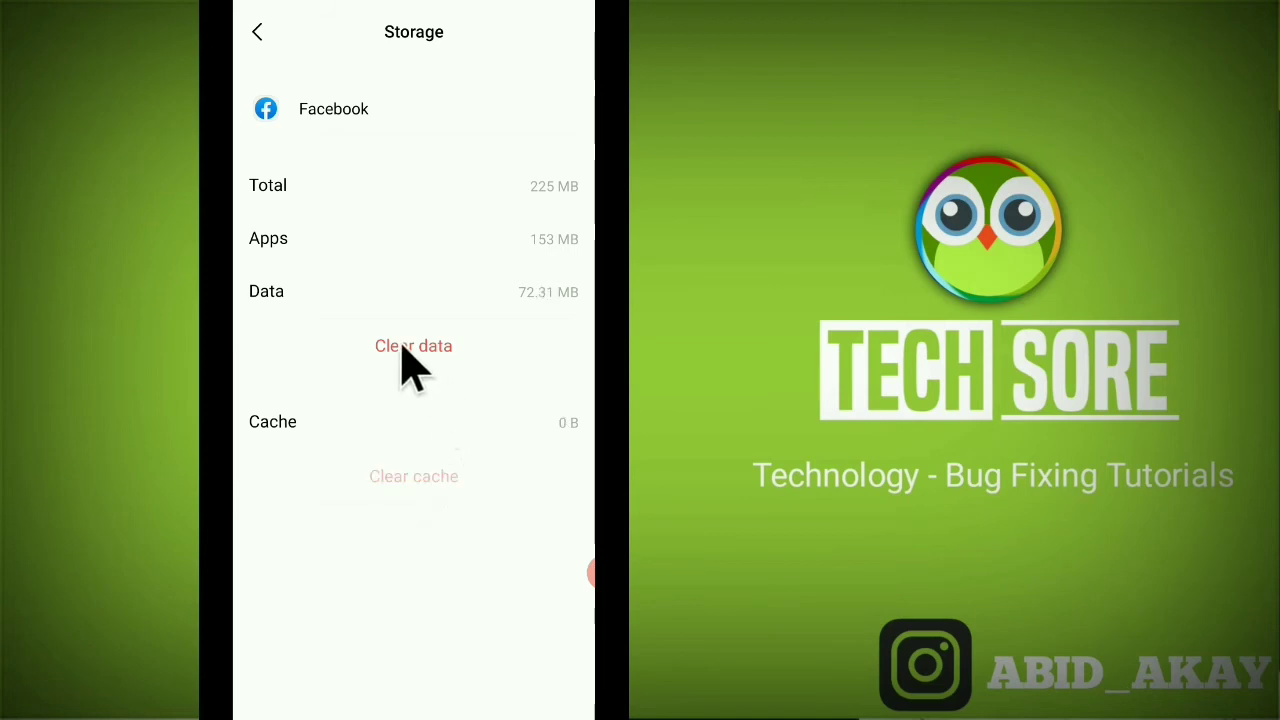
left_click(412, 344)
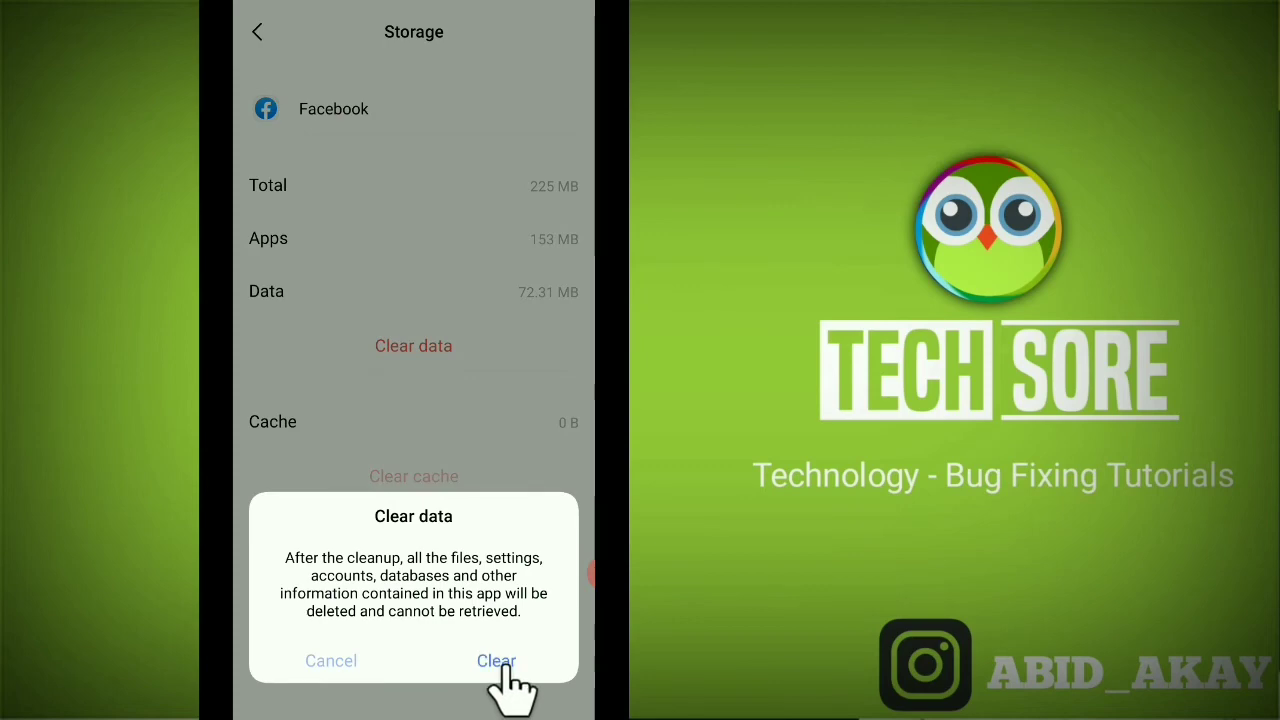
left_click(496, 660)
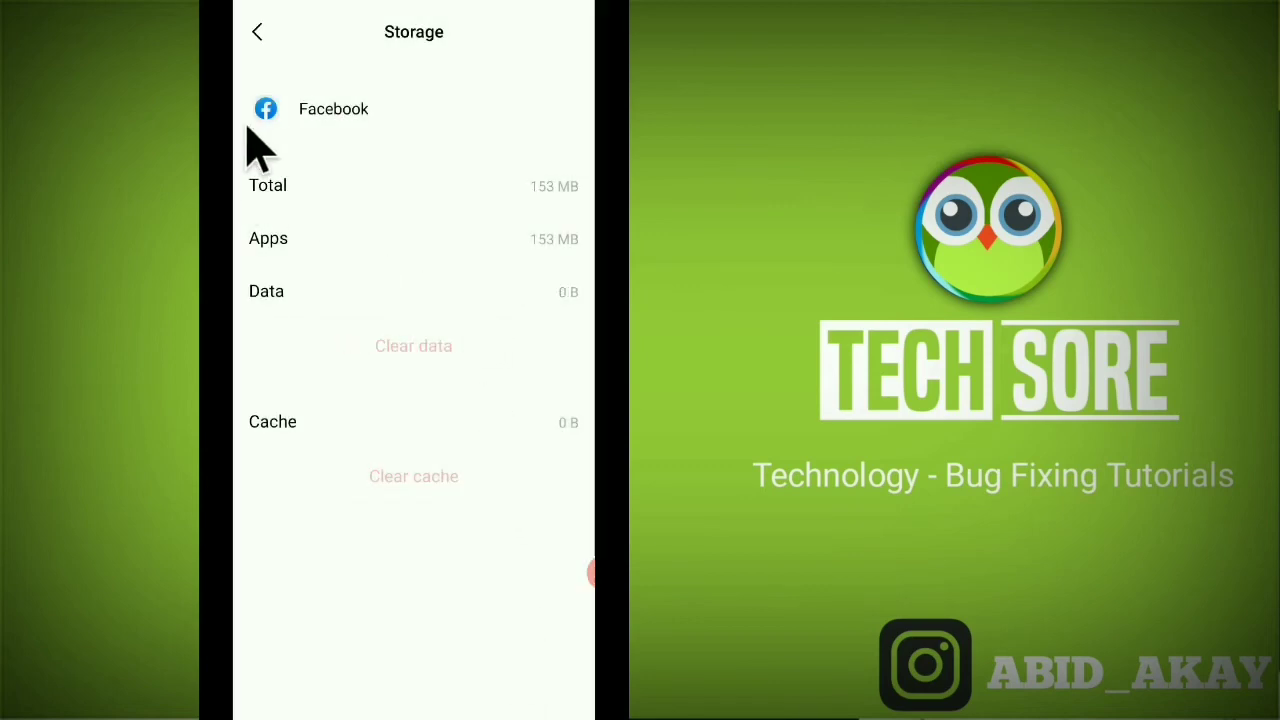
left_click(256, 32)
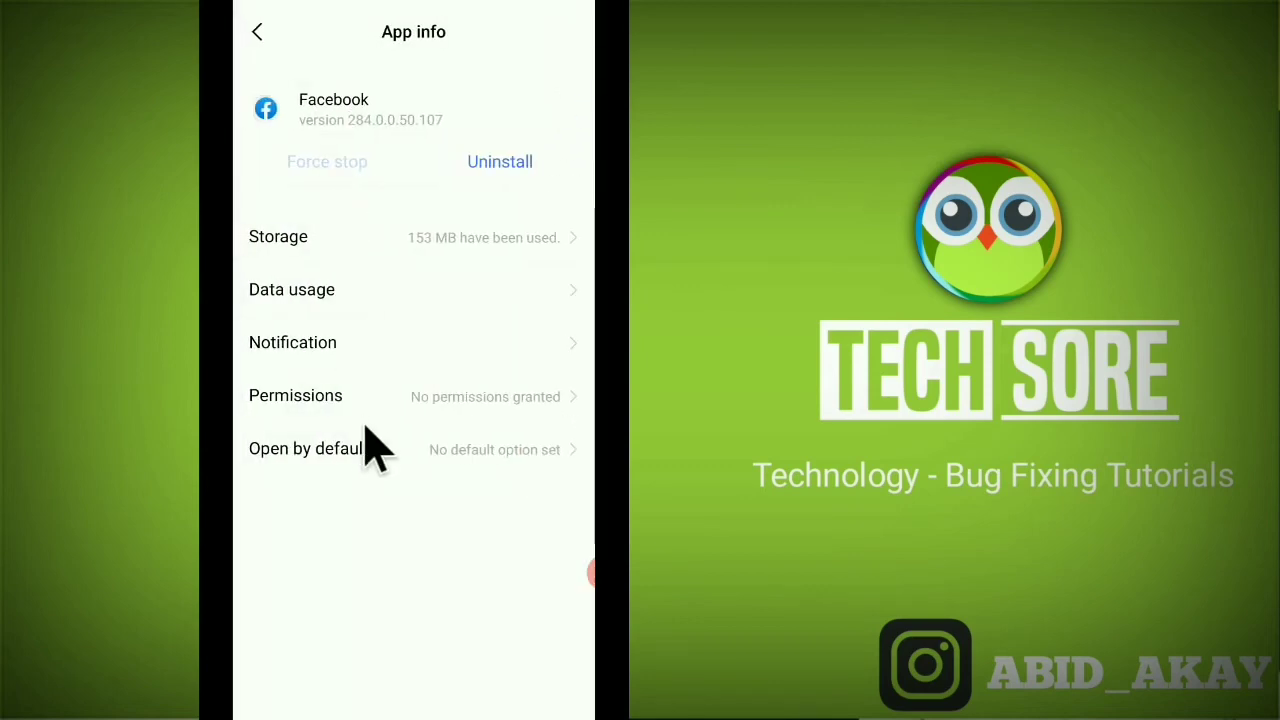
mouse_move(320, 430)
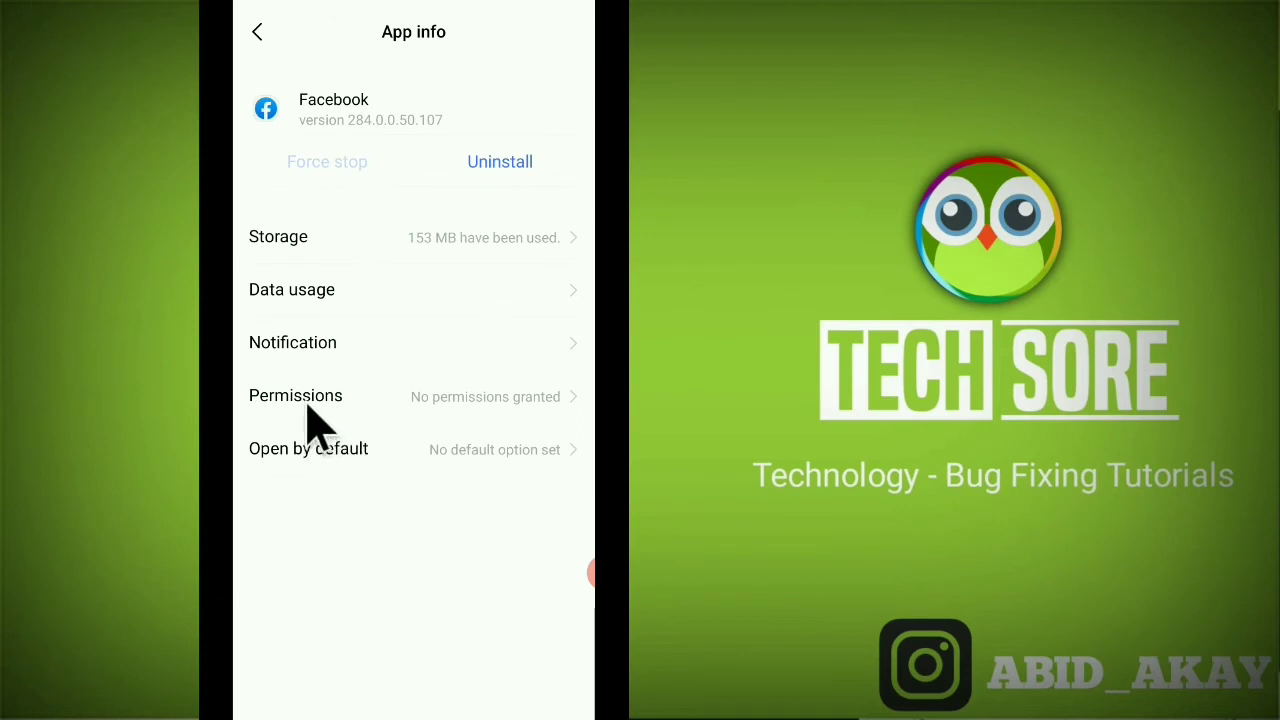
- Switch on Facebook's Phone and Storage permissions, then go back to the installed-apps list
left_click(296, 396)
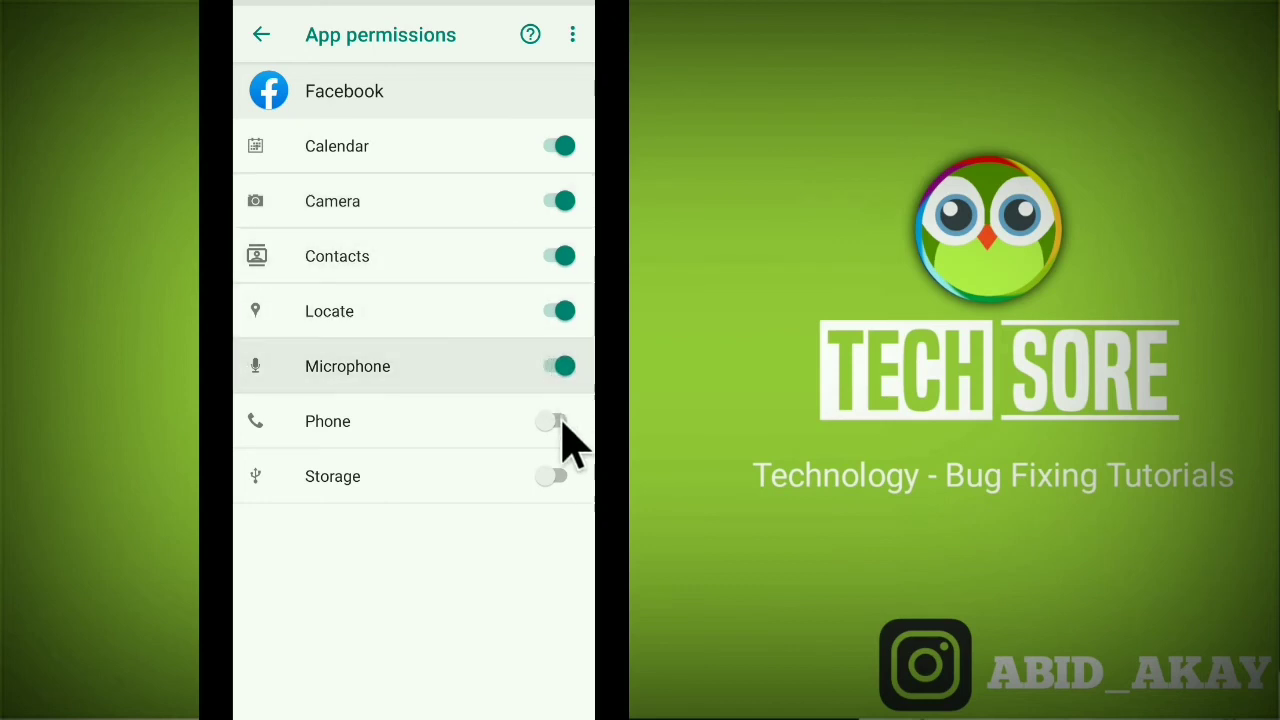
left_click(556, 420)
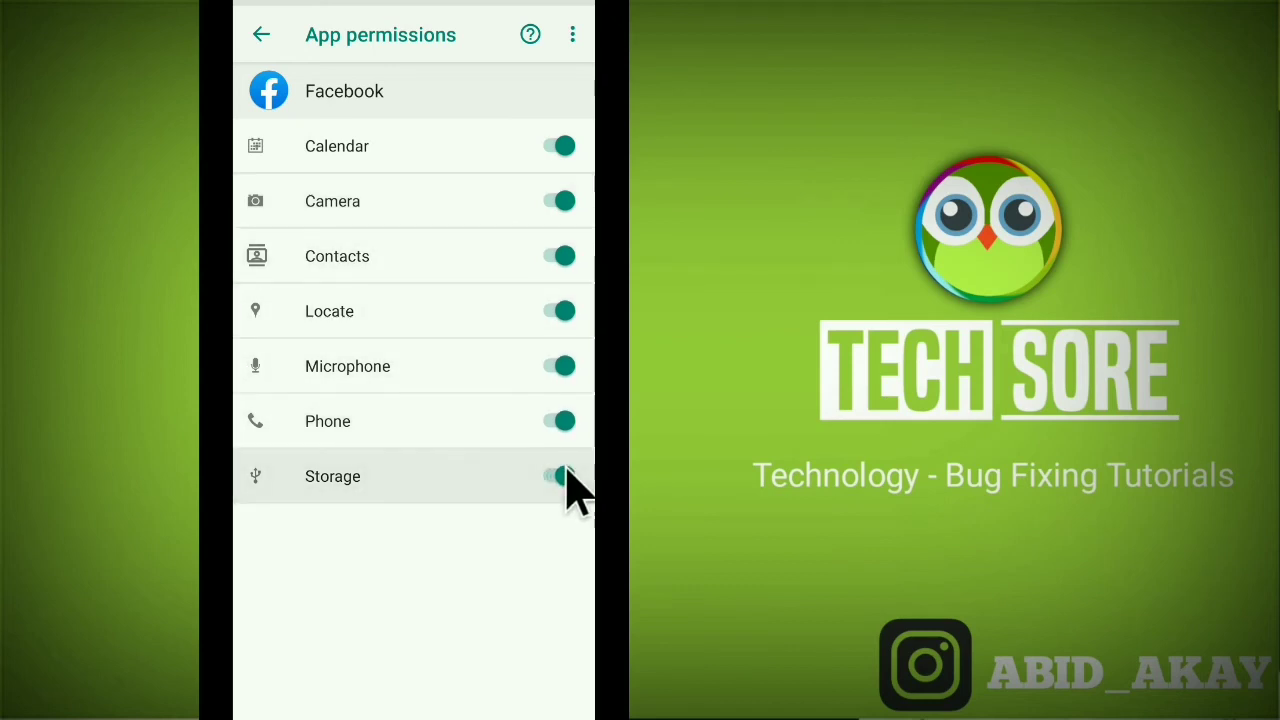
left_click(558, 476)
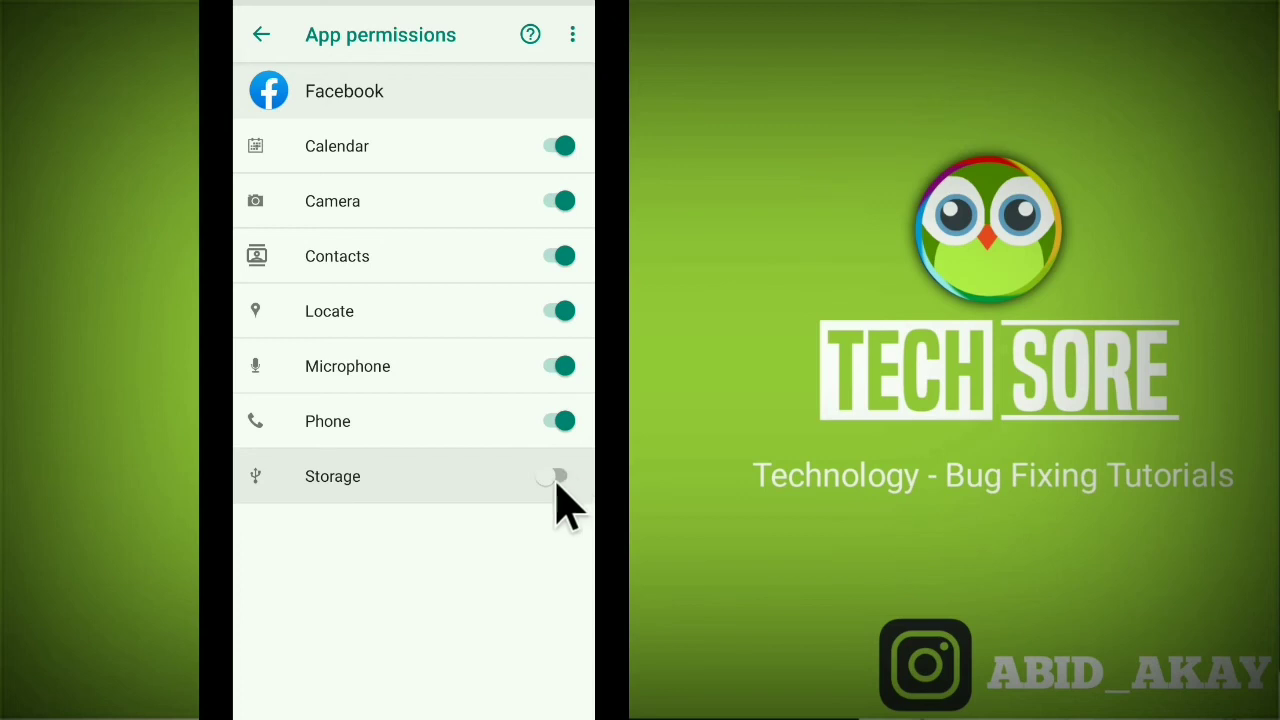
left_click(558, 476)
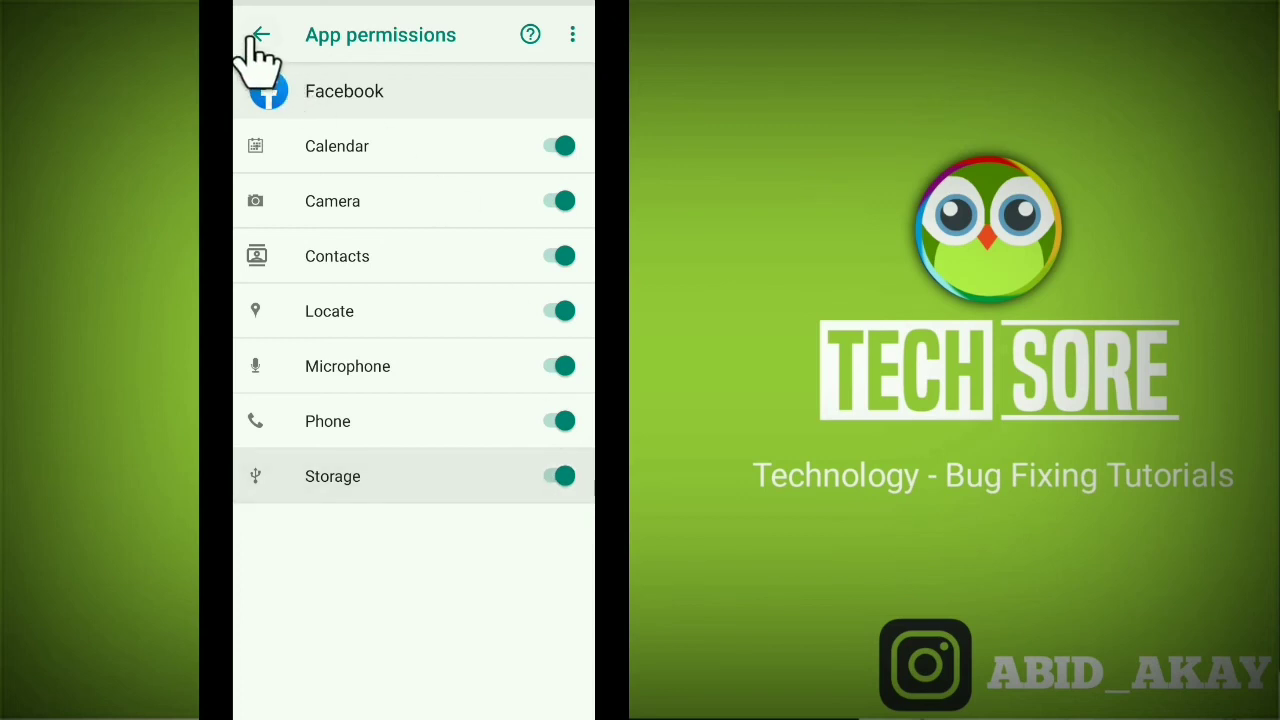
left_click(260, 34)
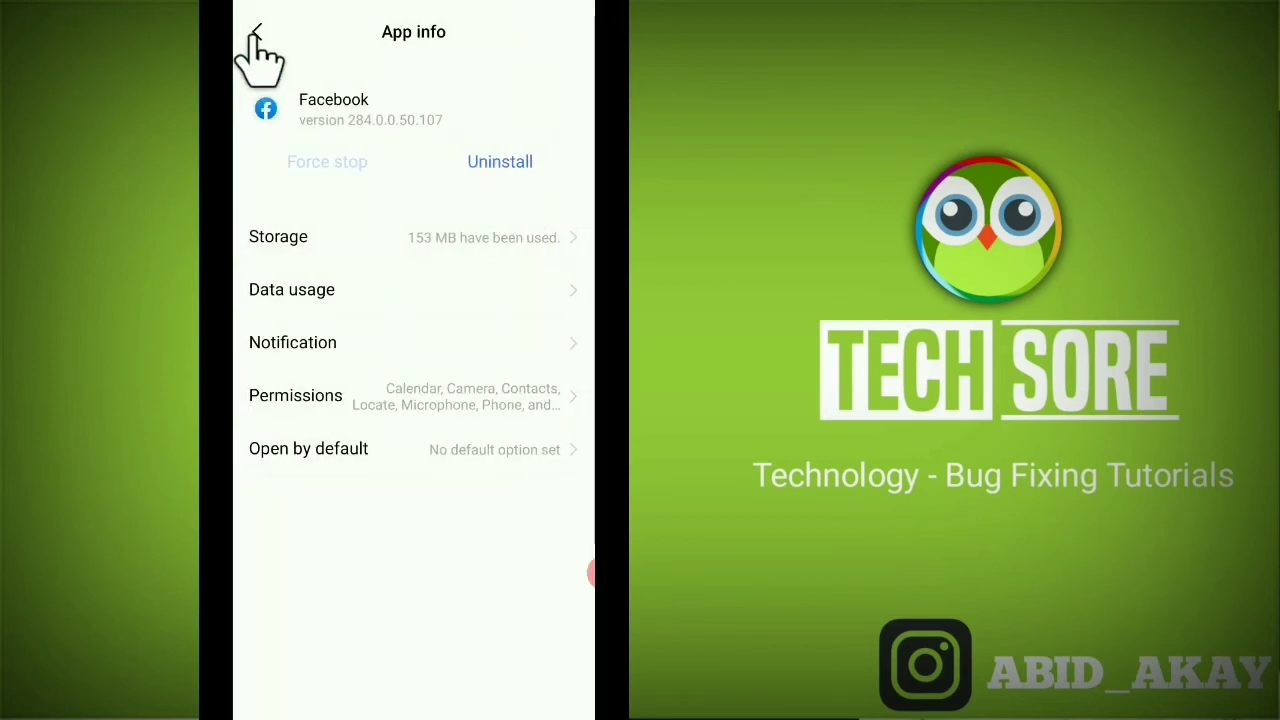
left_click(260, 36)
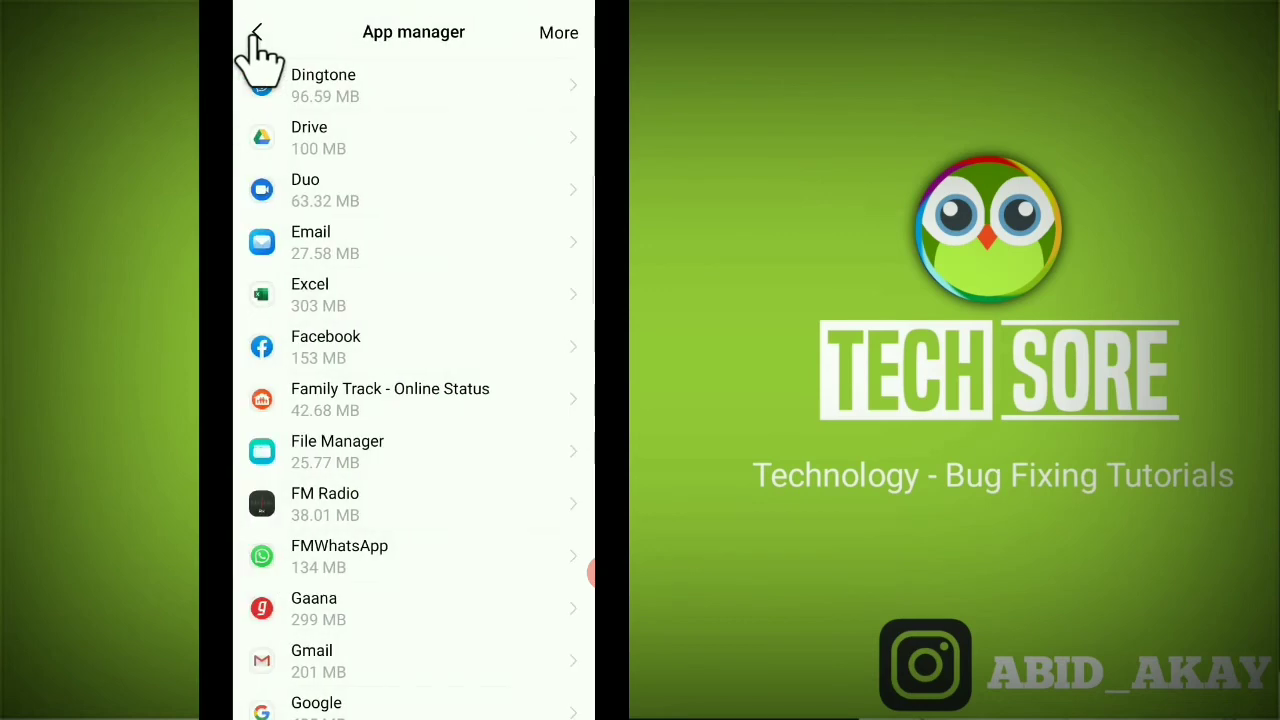
- From the home screen, swipe to the Facebook icon and launch the app to its login screen
left_click(260, 32)
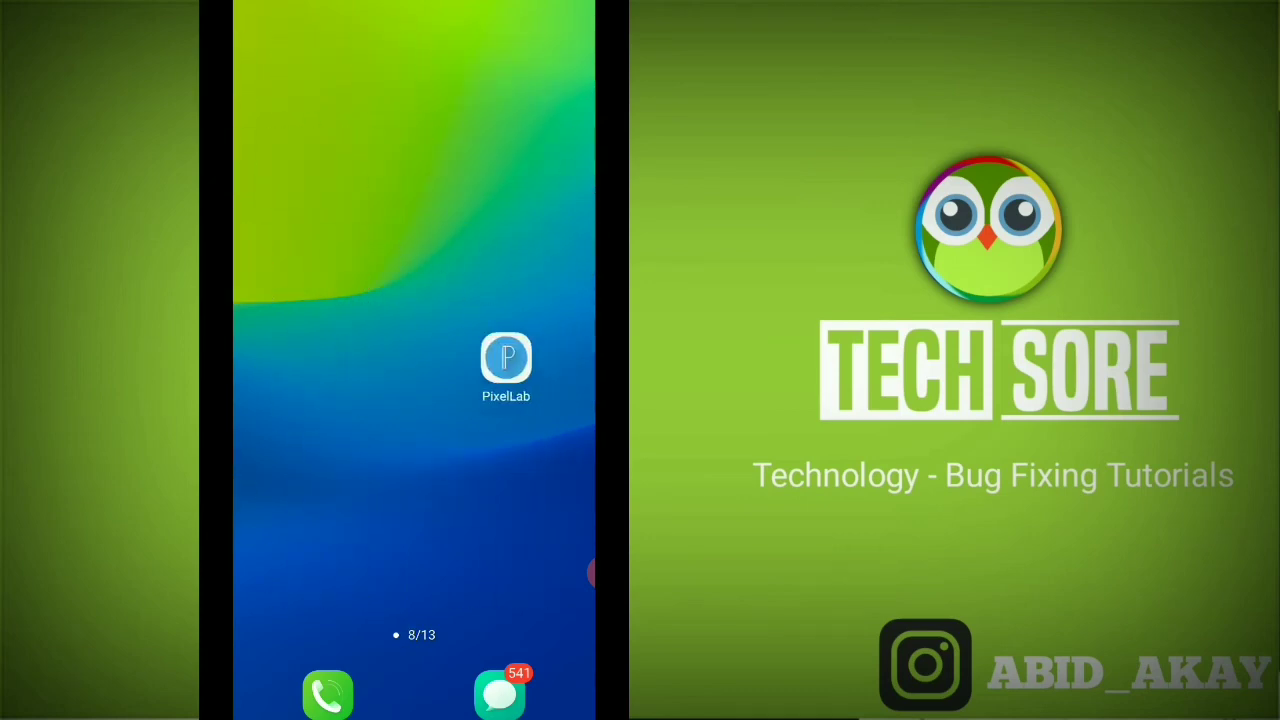
scroll("left", 3)
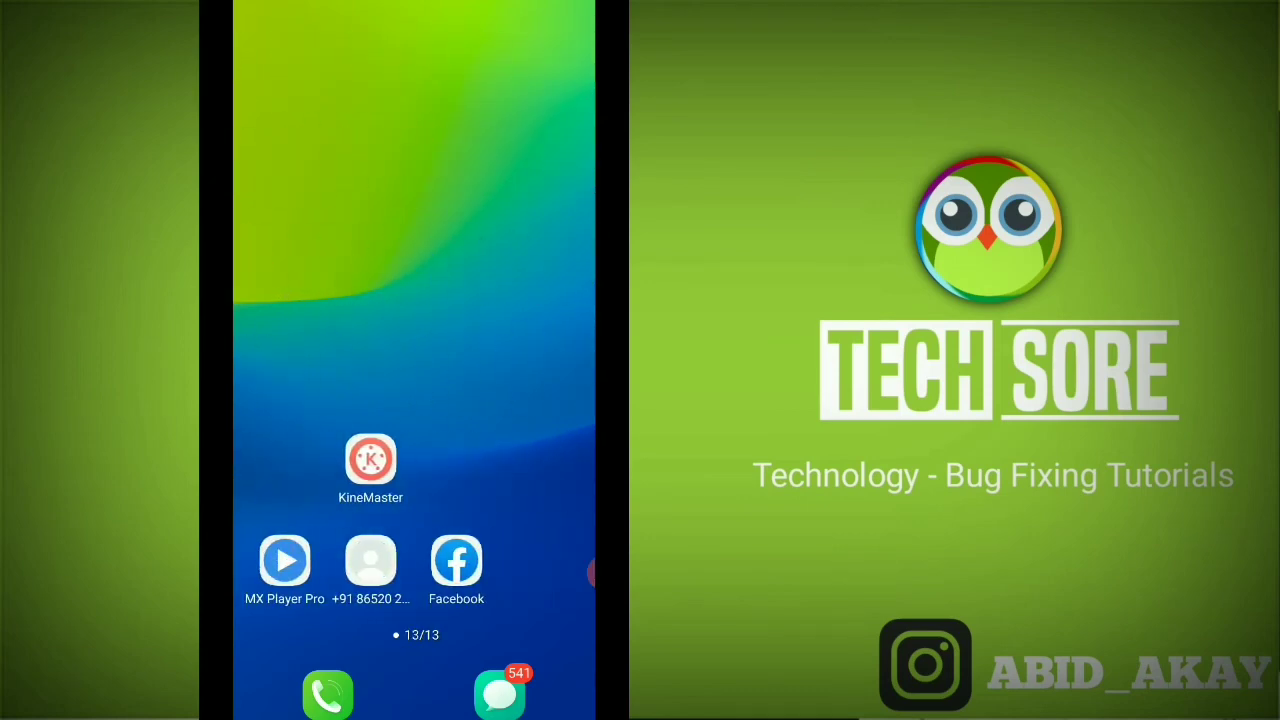
left_click(456, 560)
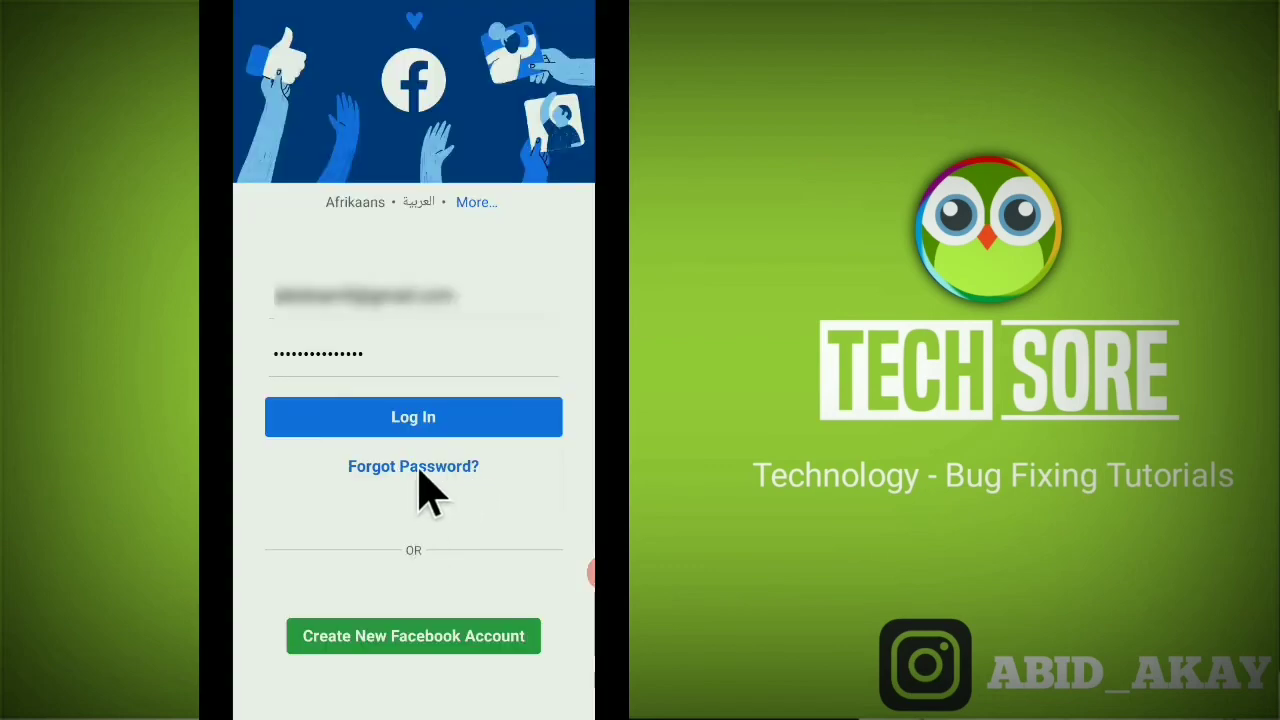
- Choose Forgot Password and continue with the SMS option so a 6-digit code is sent
left_click(412, 418)
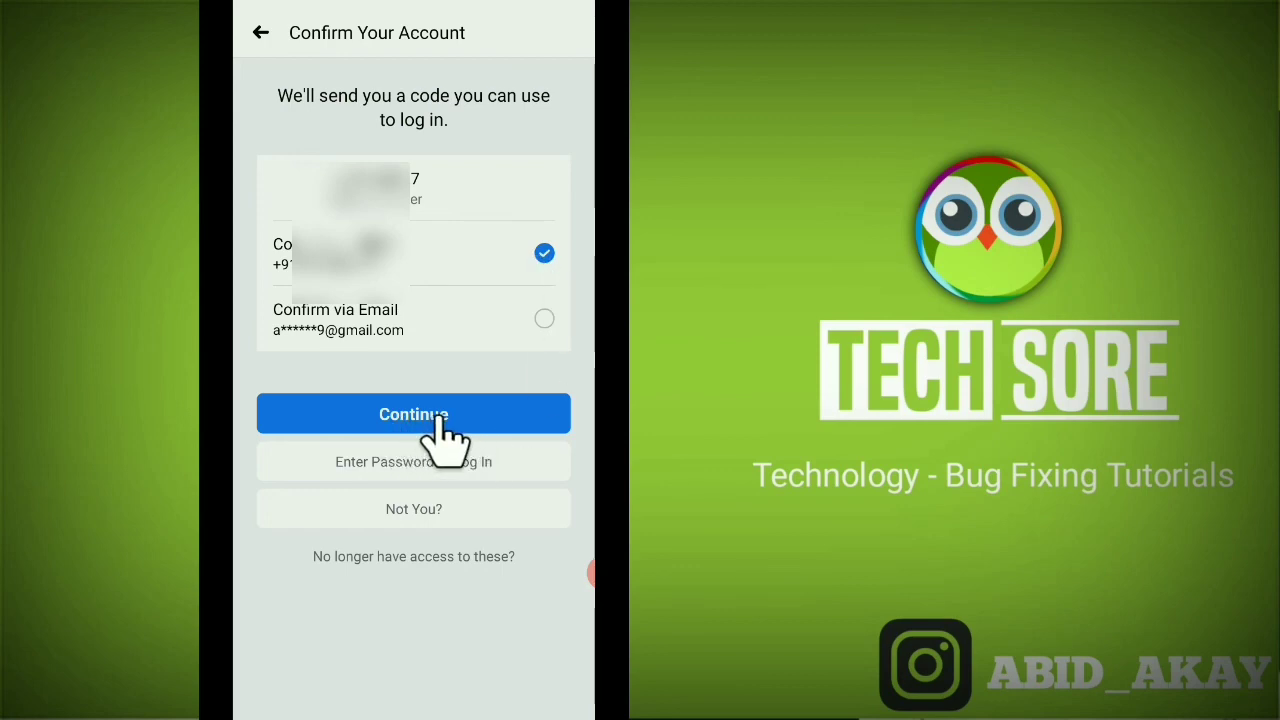
left_click(412, 414)
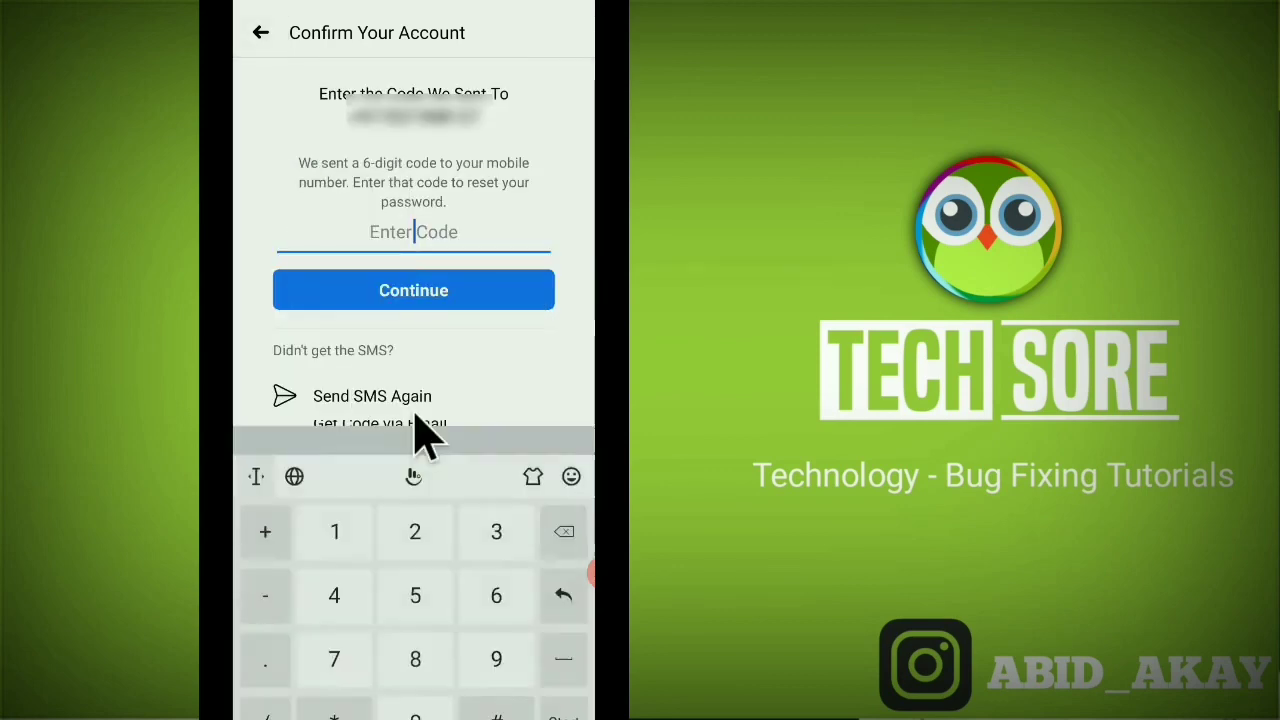